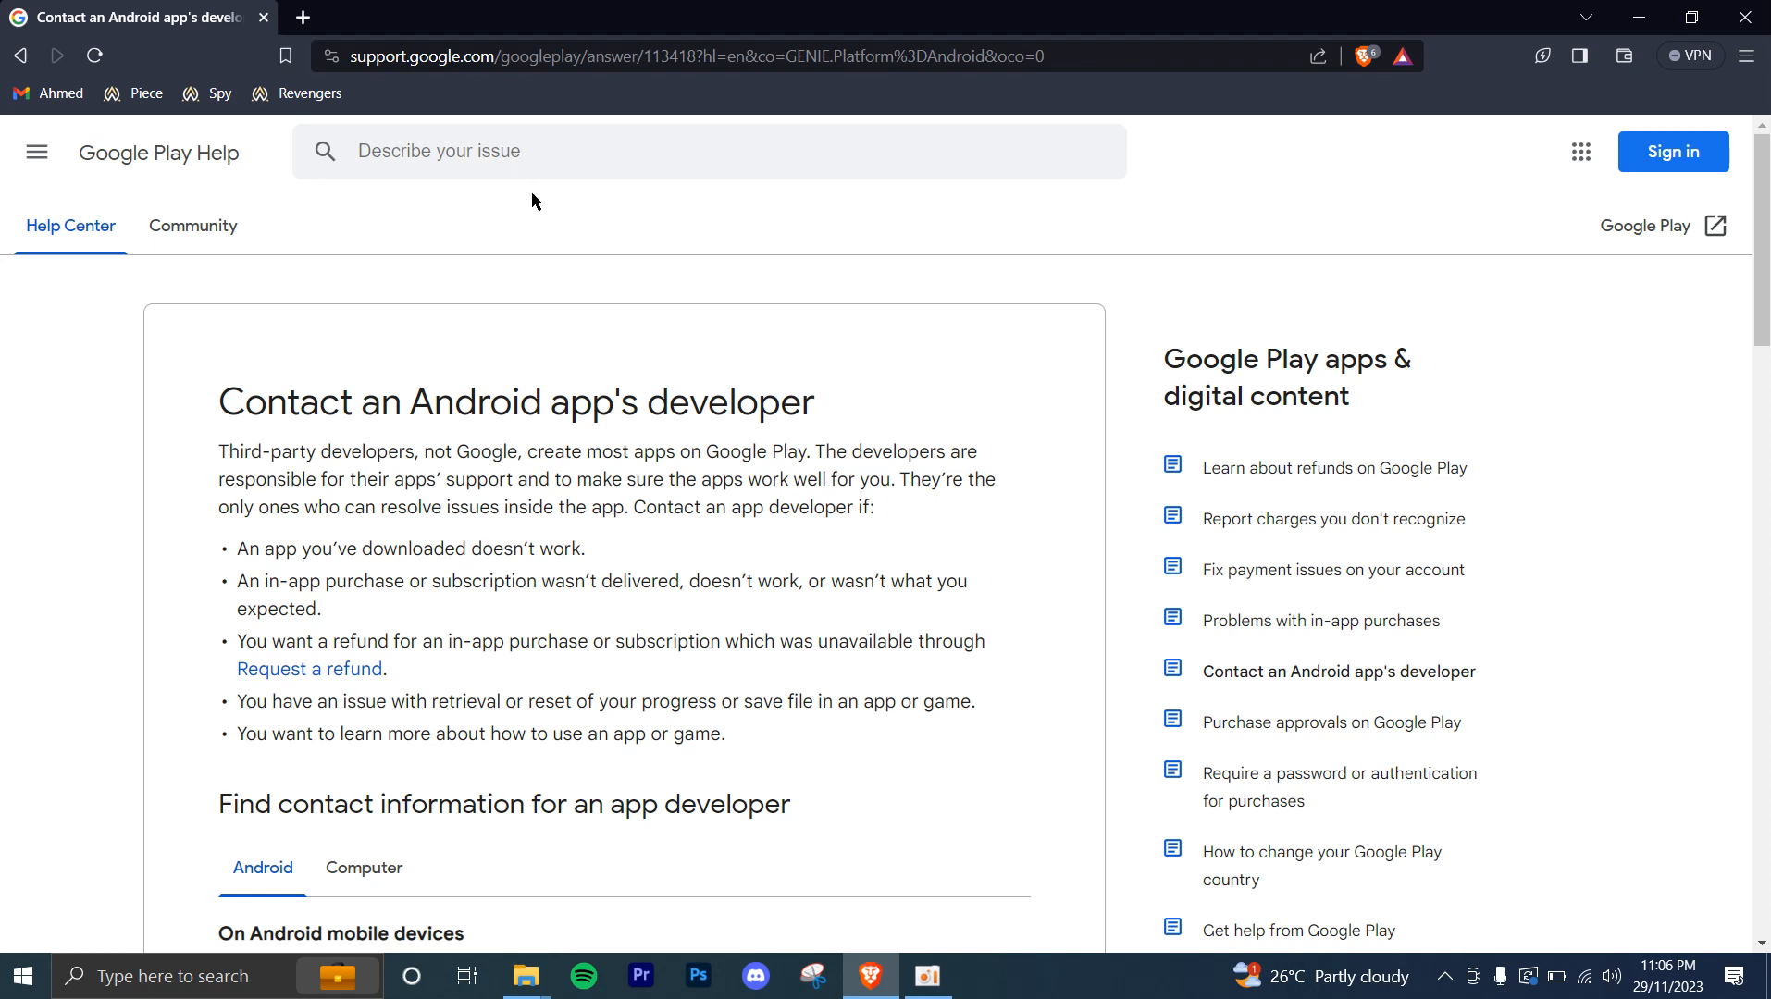
mouse_move(544, 280)
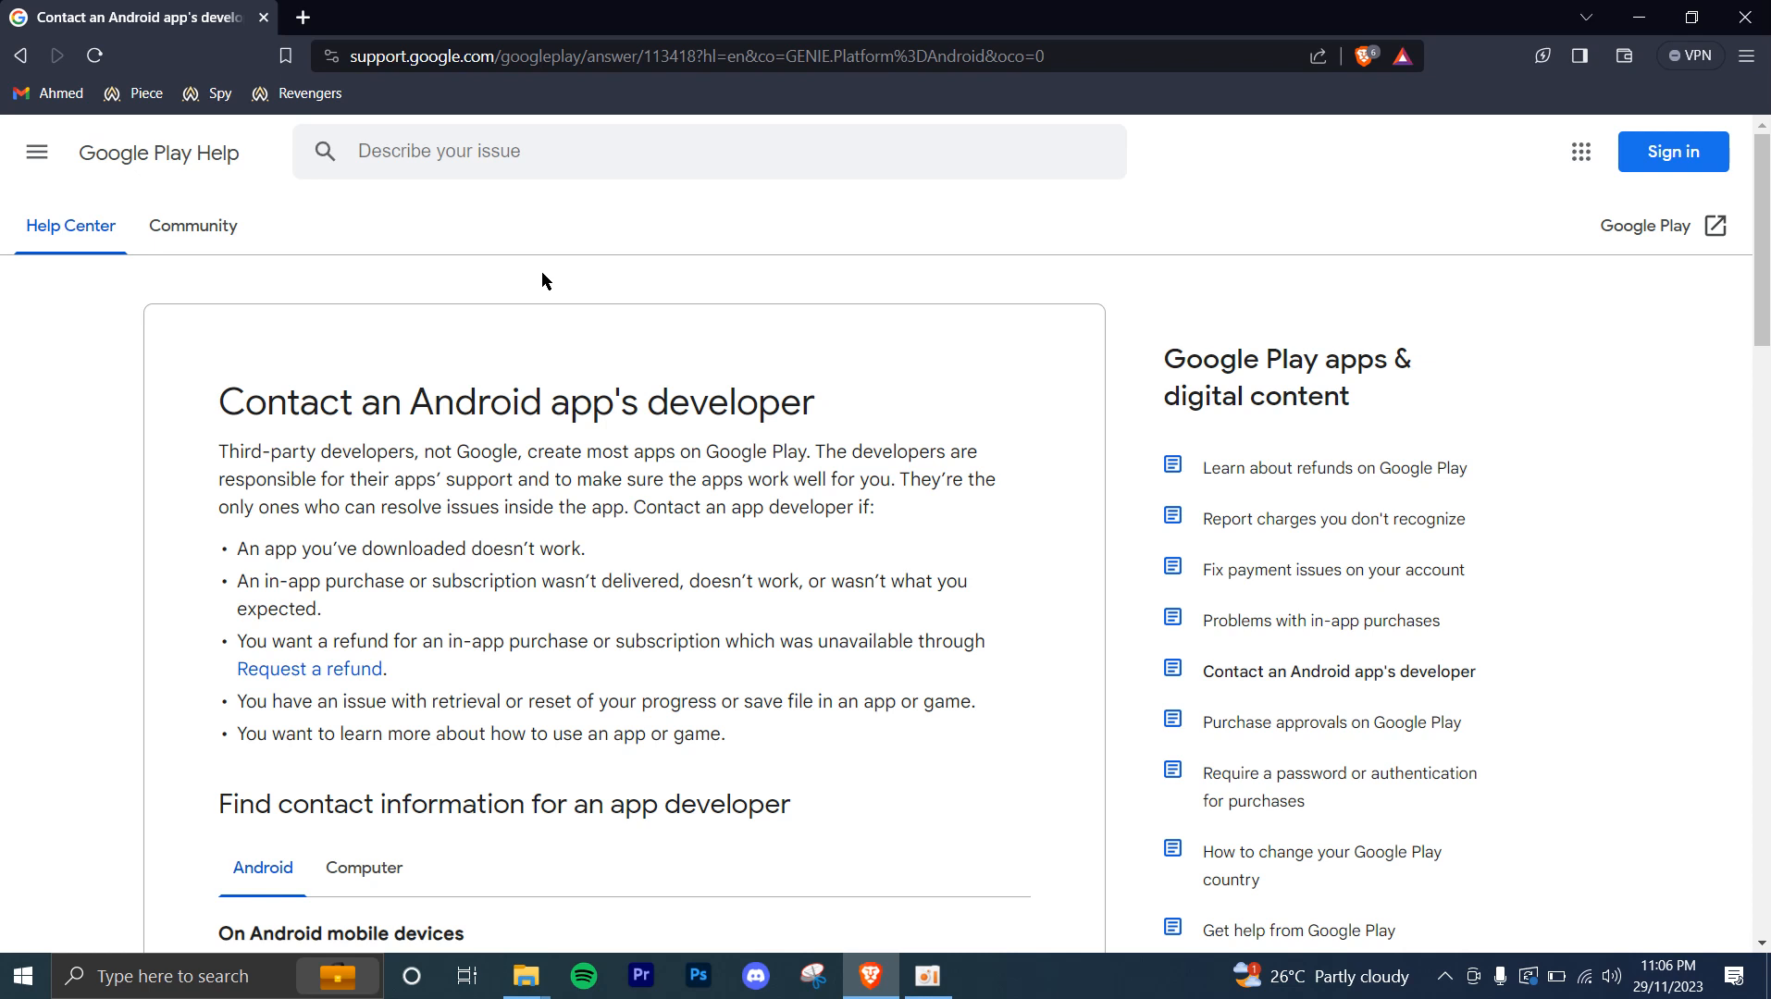
mouse_move(433, 323)
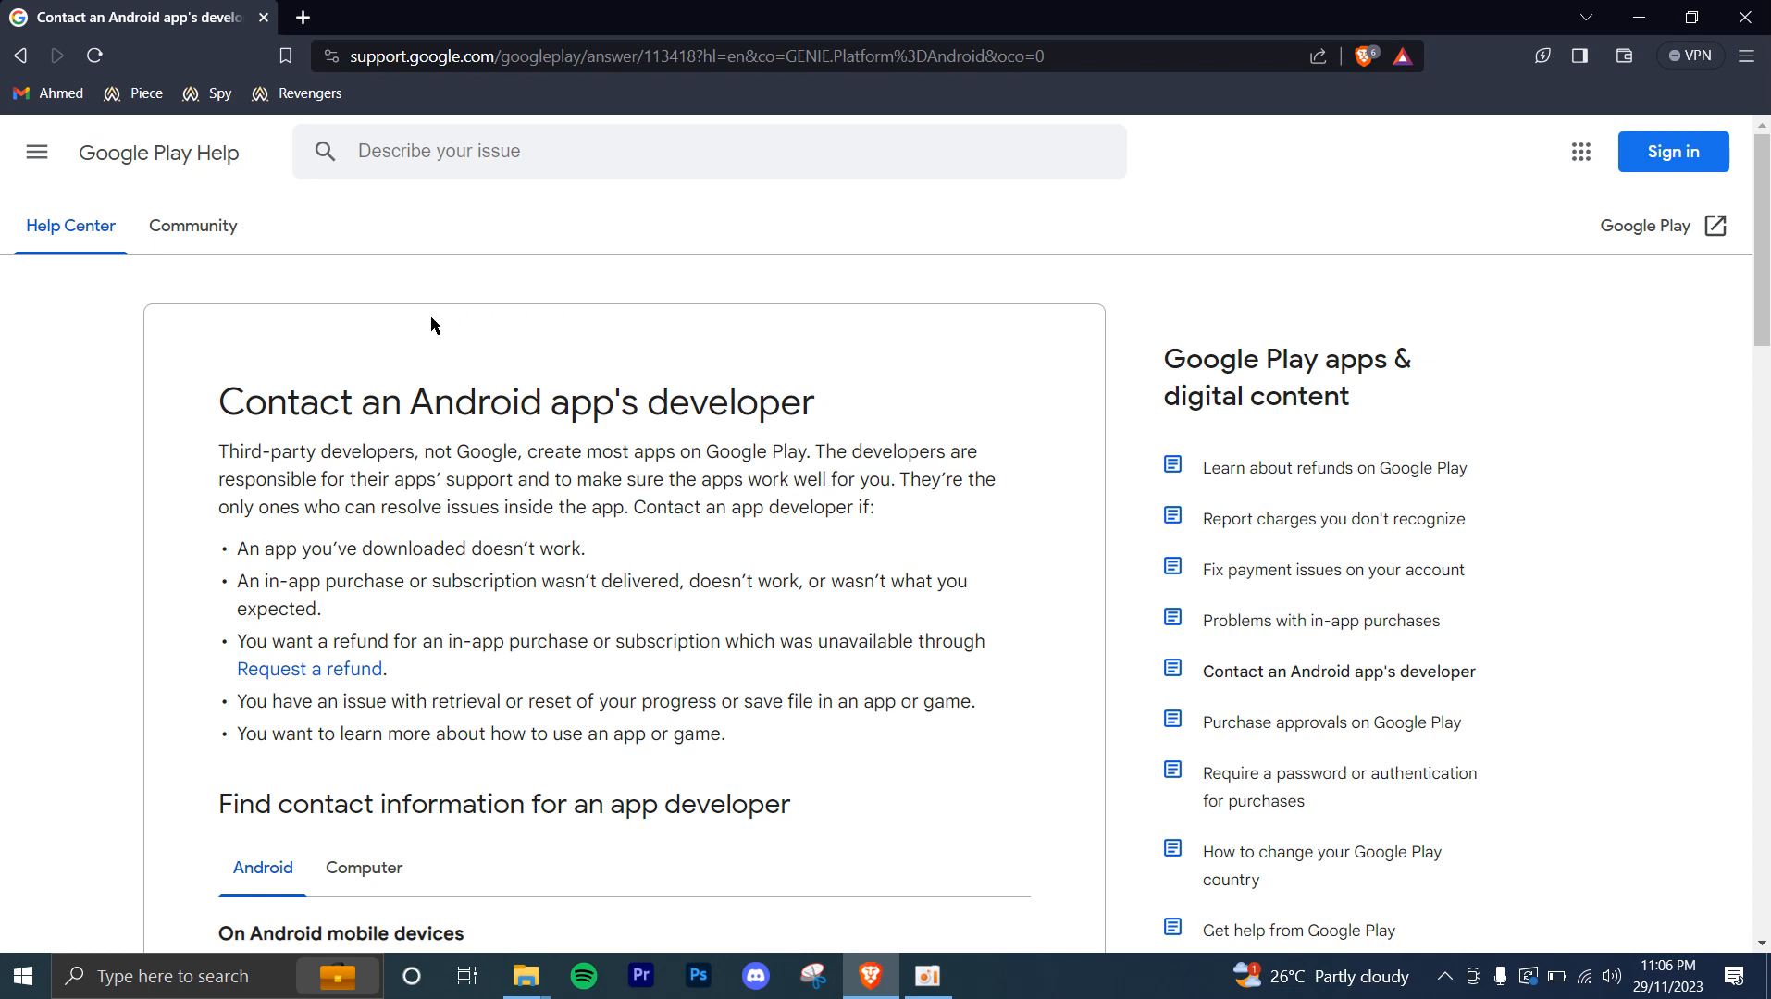
Step: Highlight step 1 about the Play Store, clear it, then highlight 'Developer contact' in step 4
scroll(down, 3)
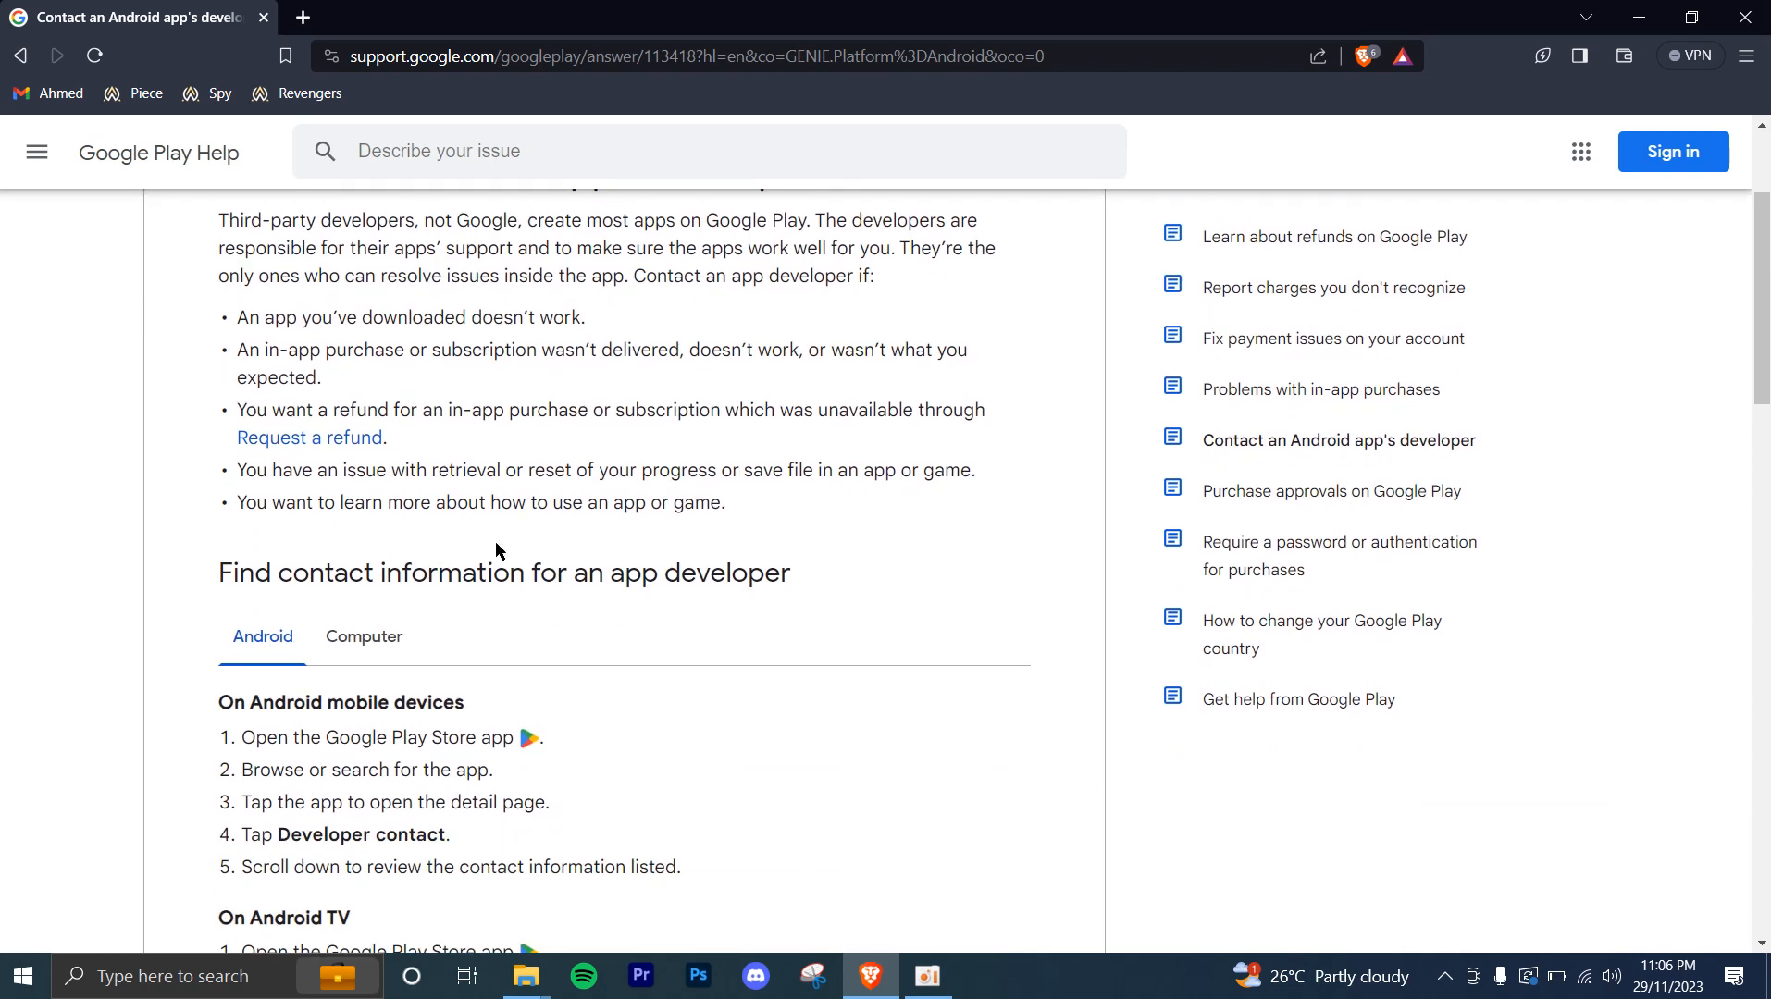
mouse_move(383, 761)
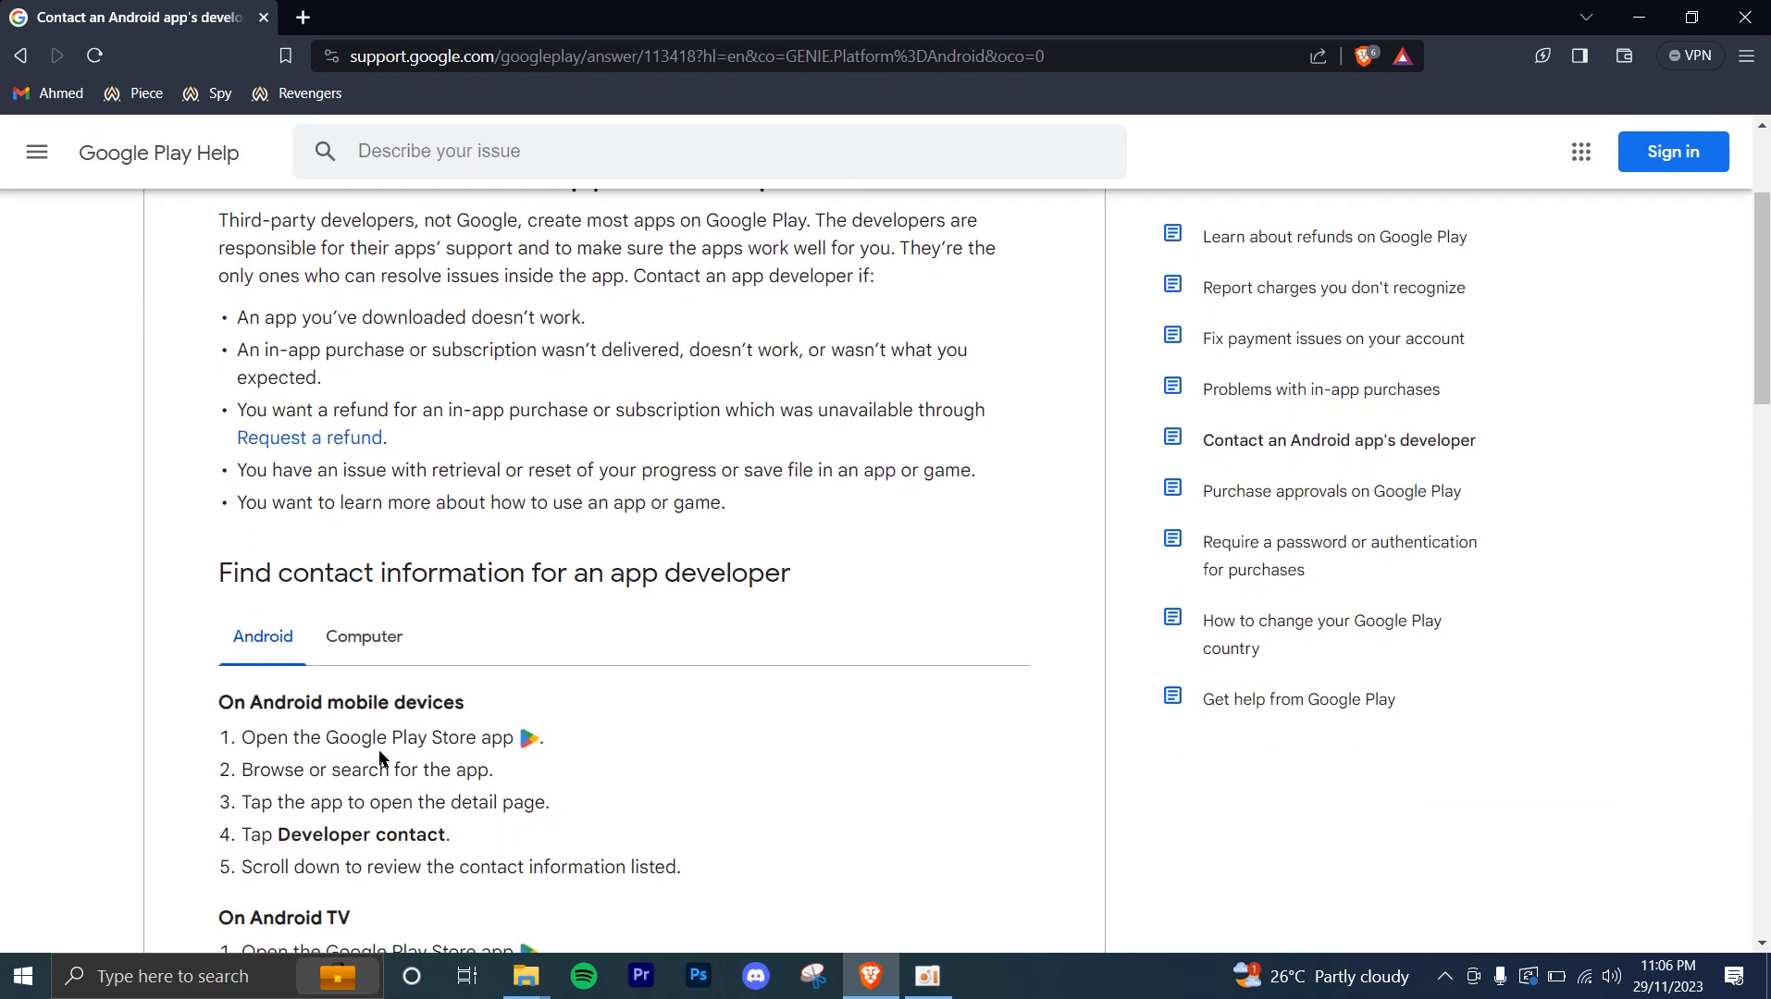
drag(250, 737, 442, 737)
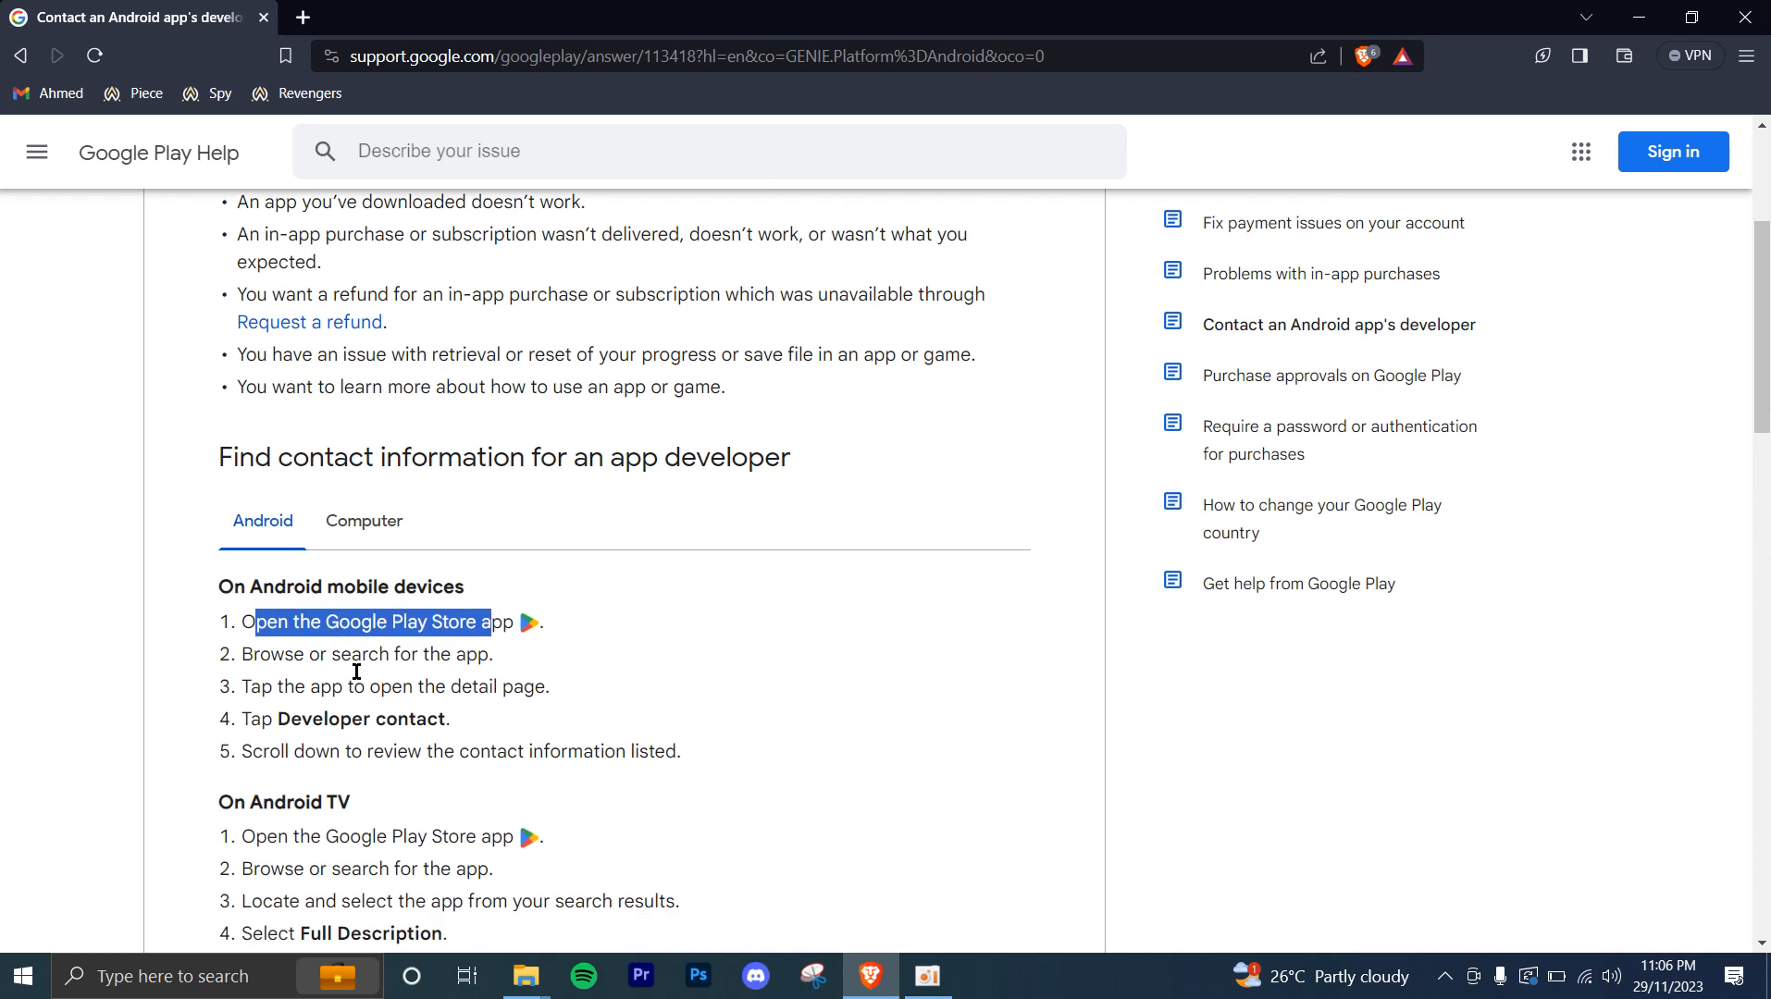
mouse_move(341, 661)
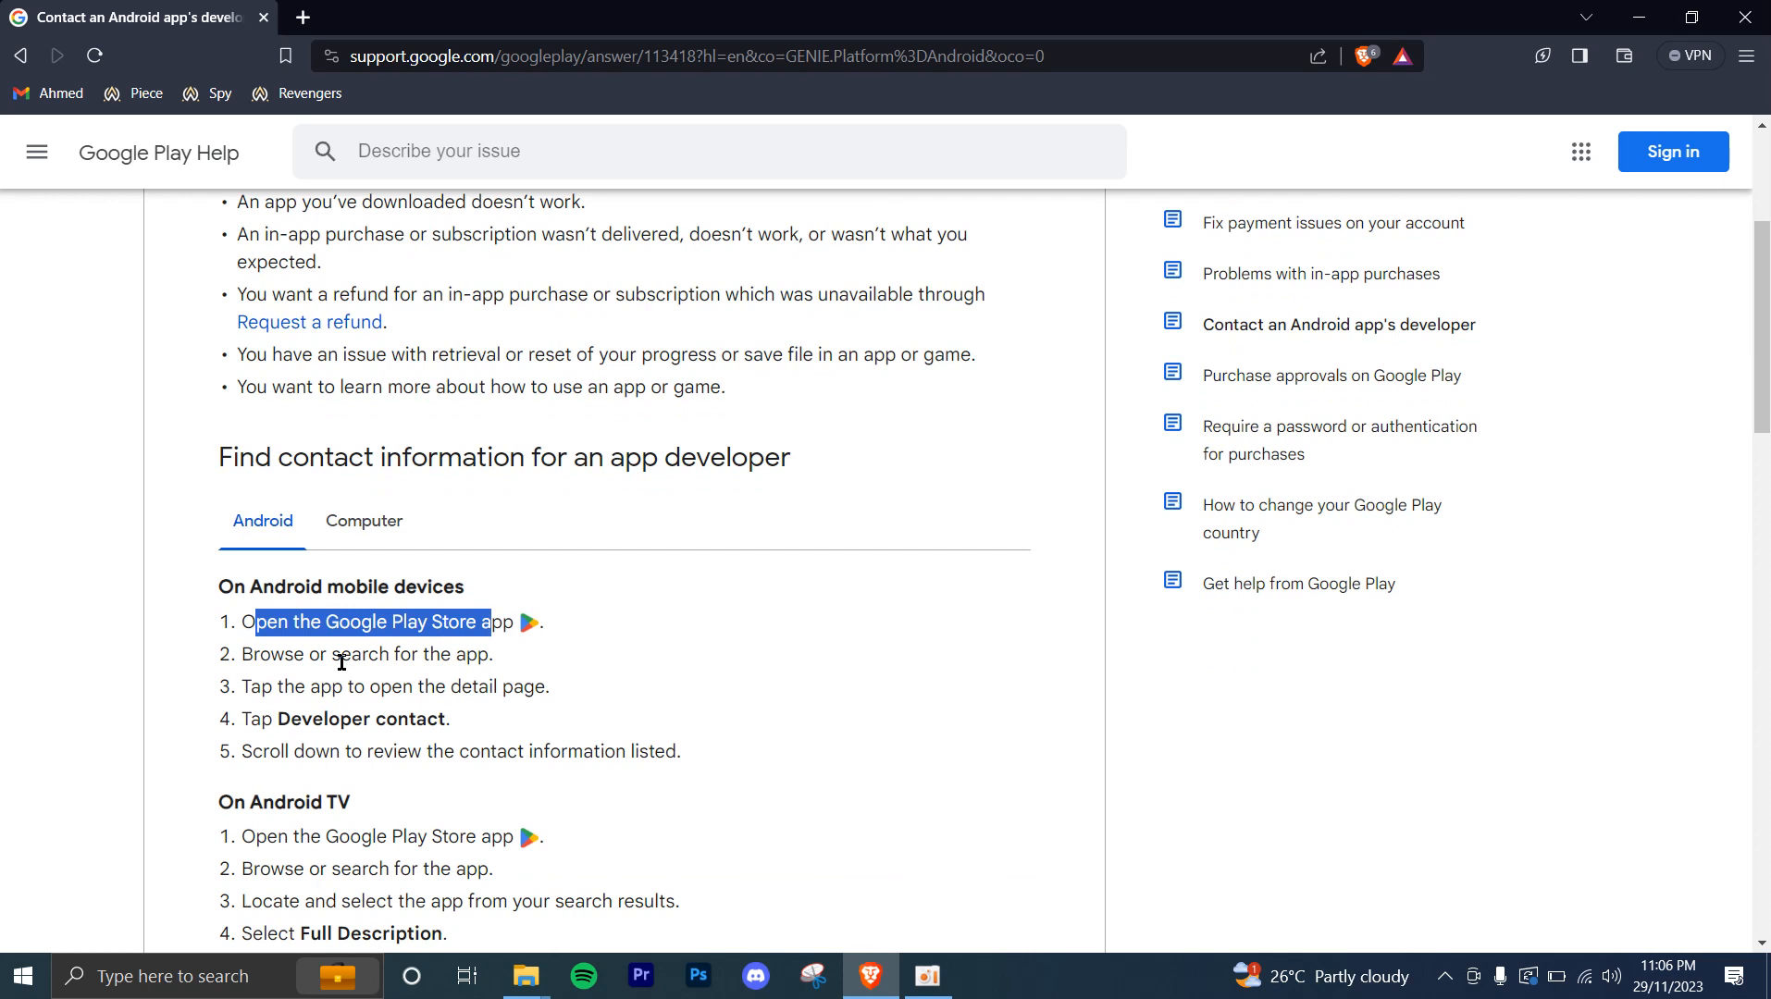
mouse_move(460, 689)
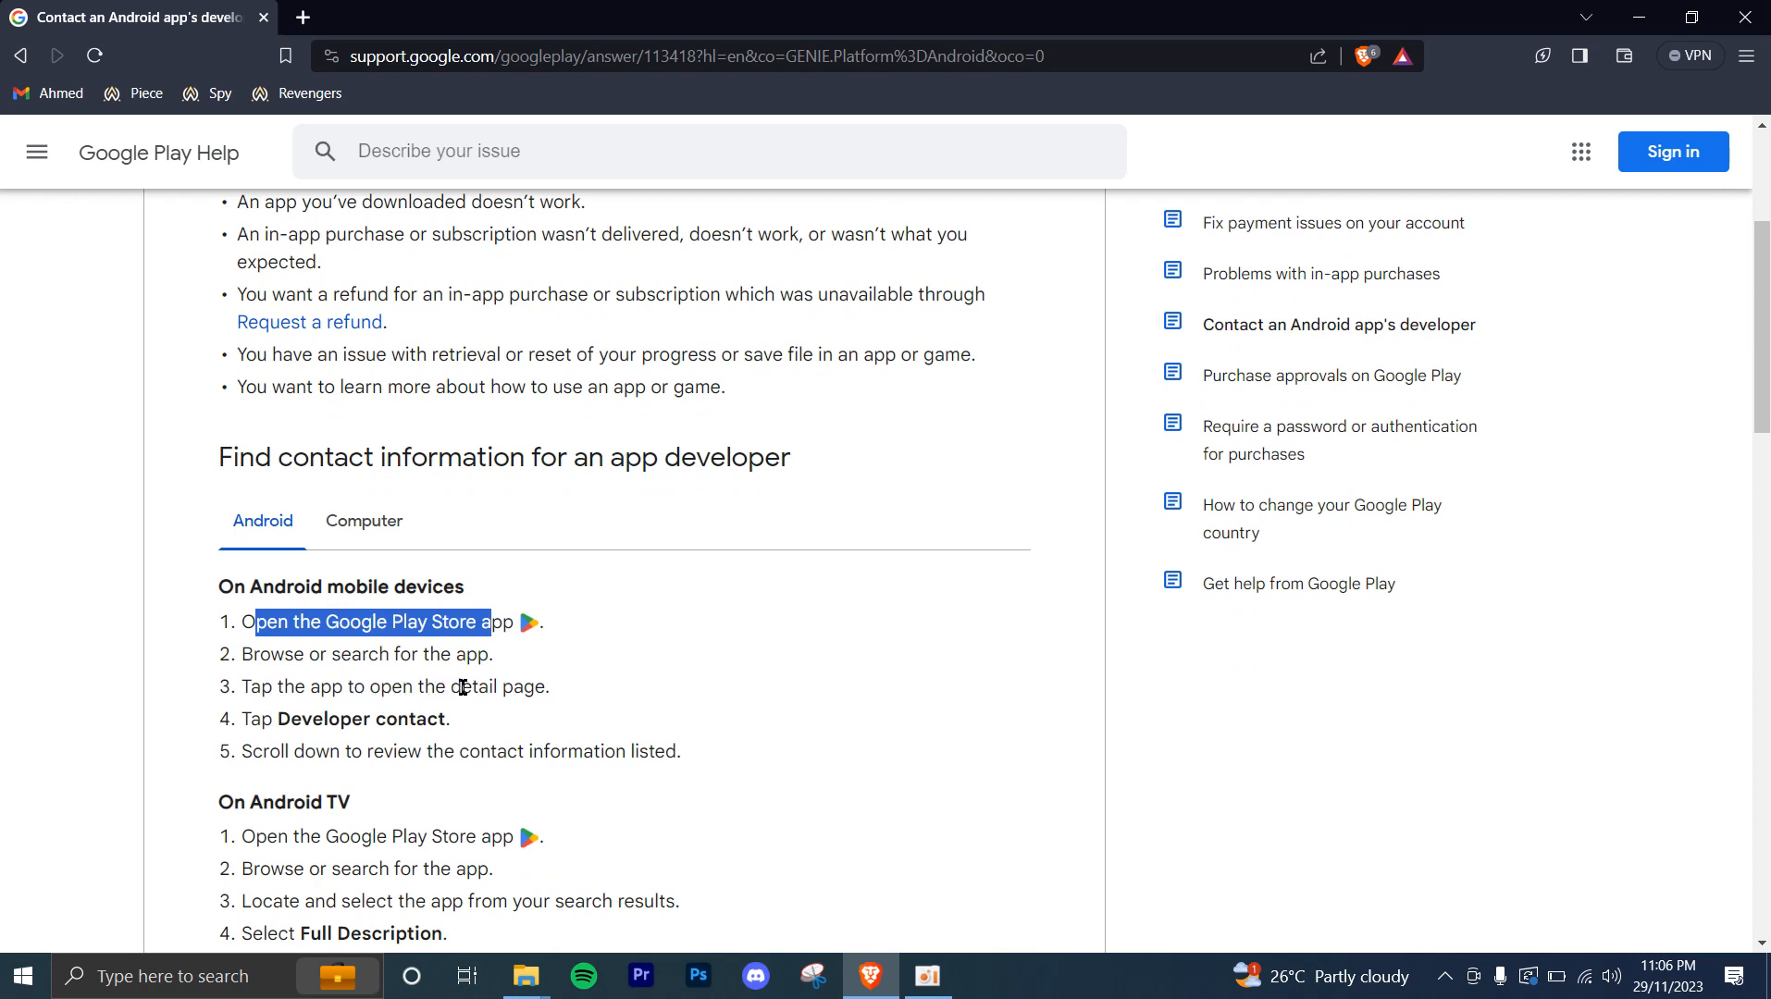
click(449, 698)
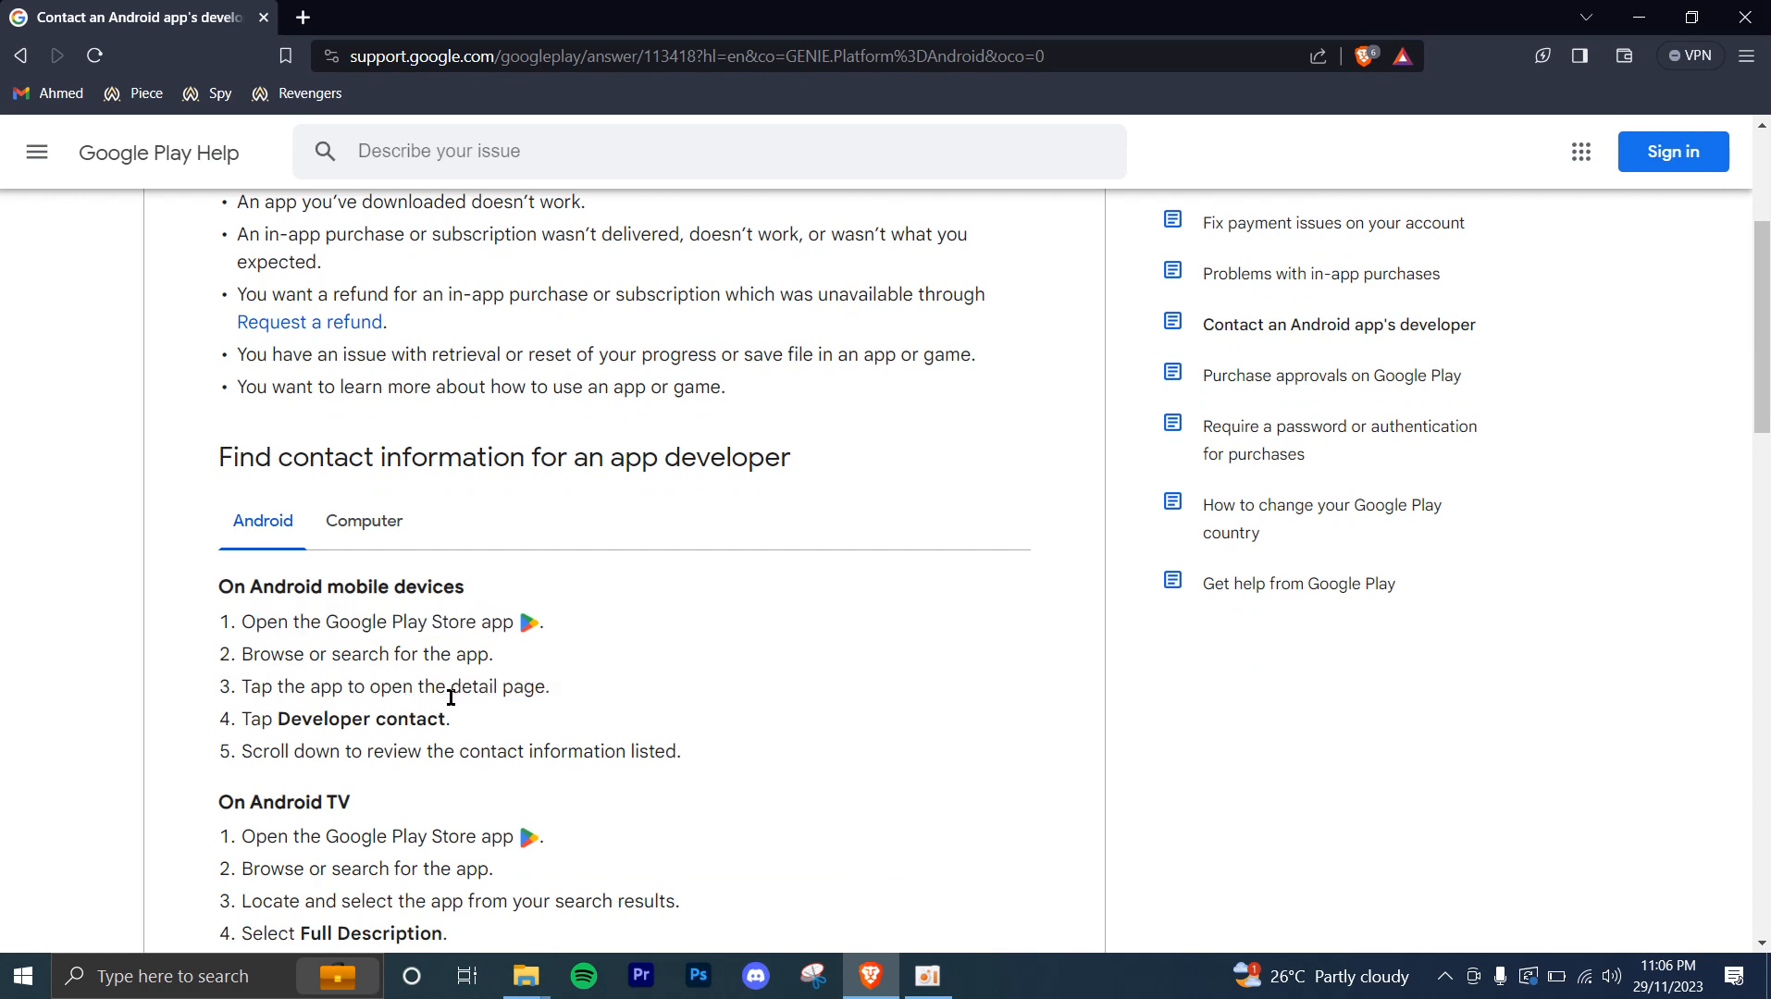
double_click(315, 718)
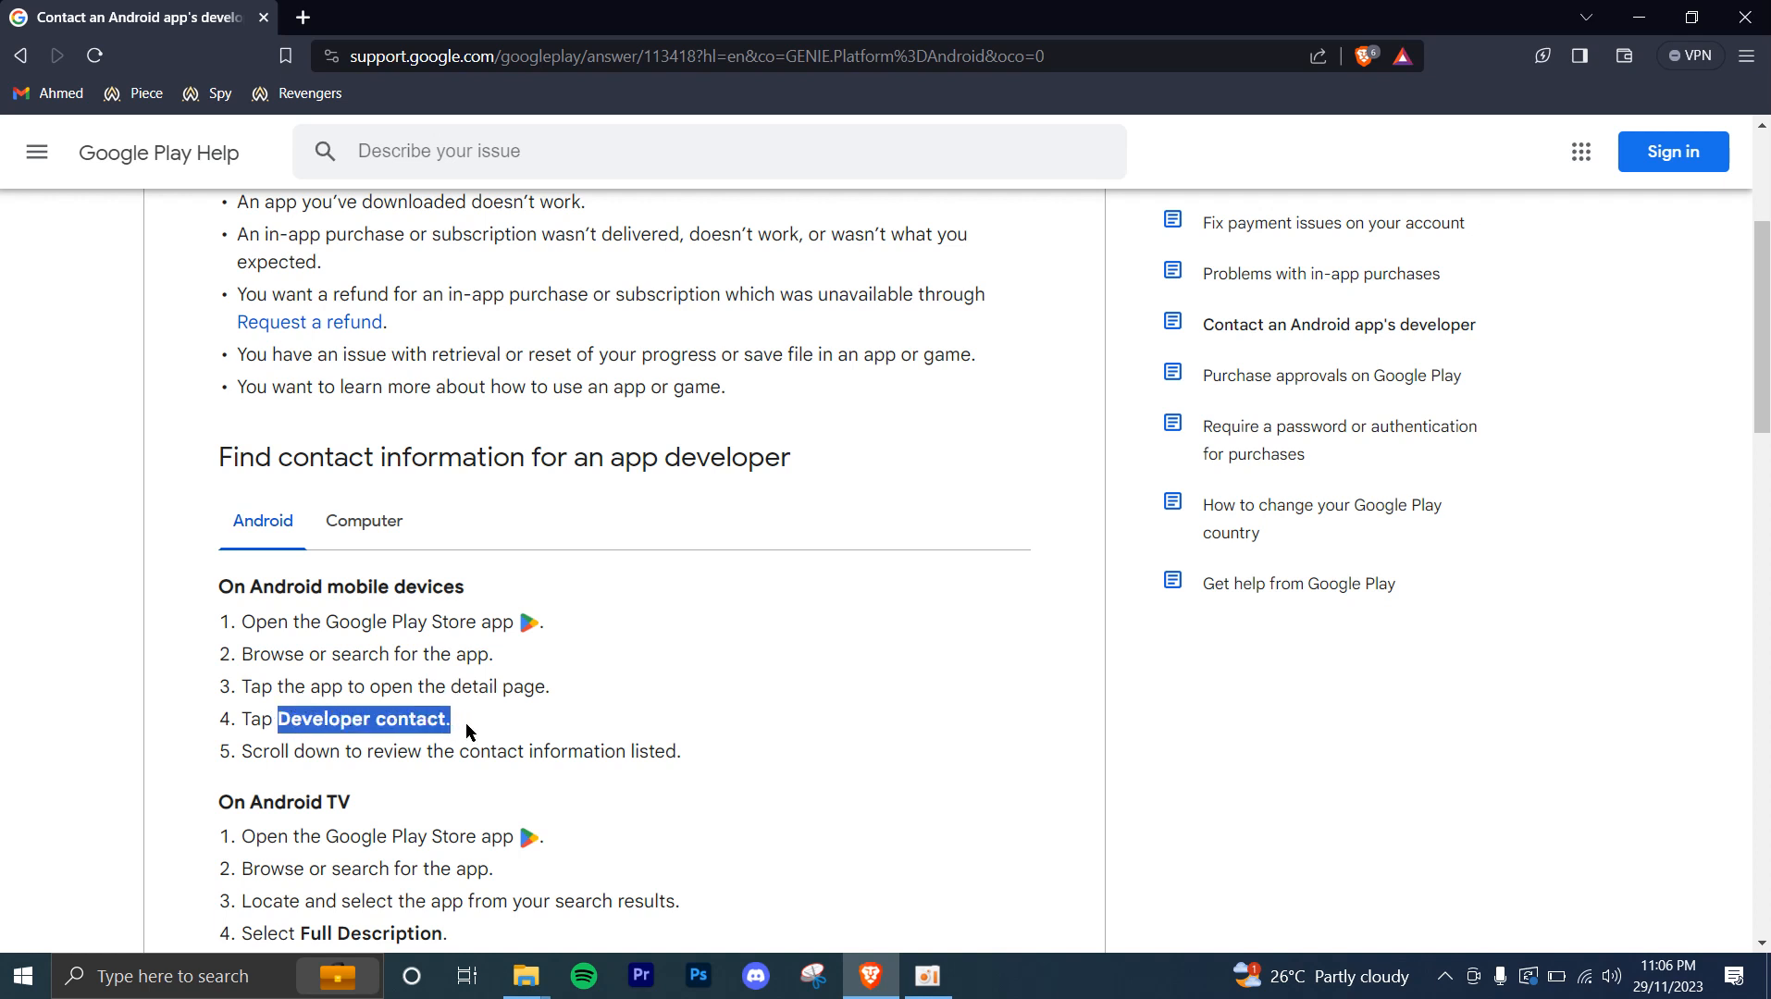
mouse_move(555, 772)
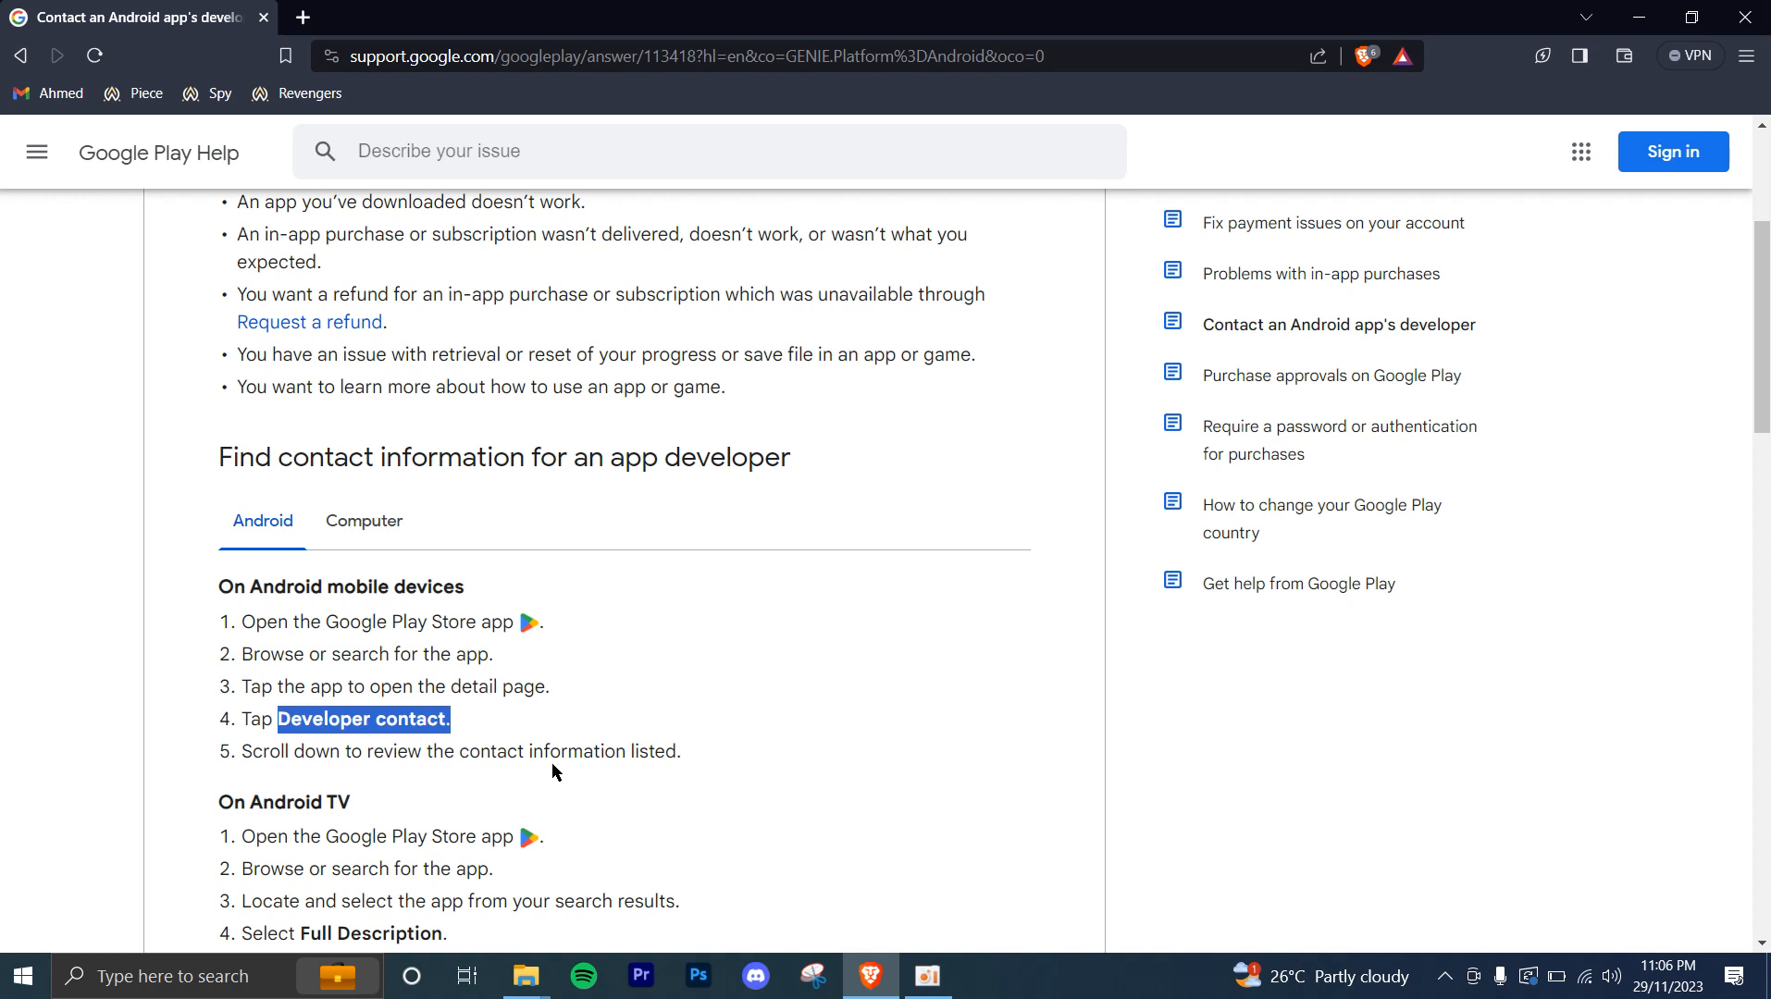
Step: Bring 'What to say when you contact the developer' into view and highlight the example app 'Facebook'
scroll(down, 3)
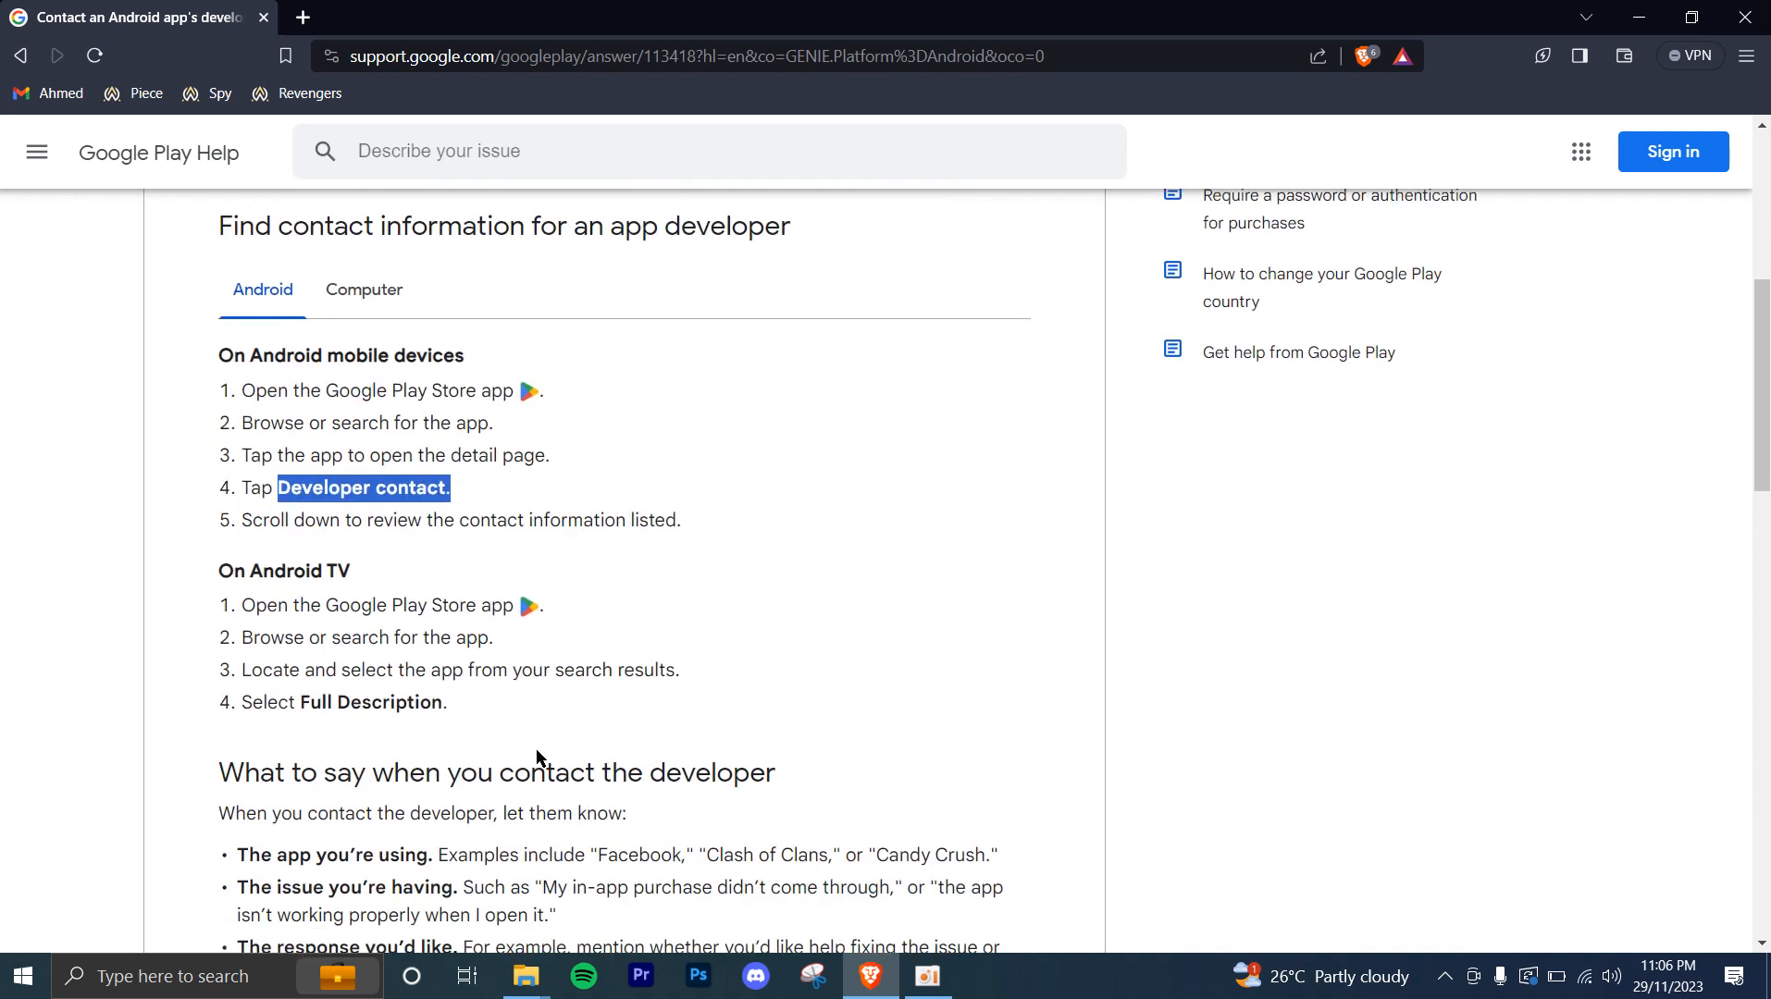
scroll(down, 3)
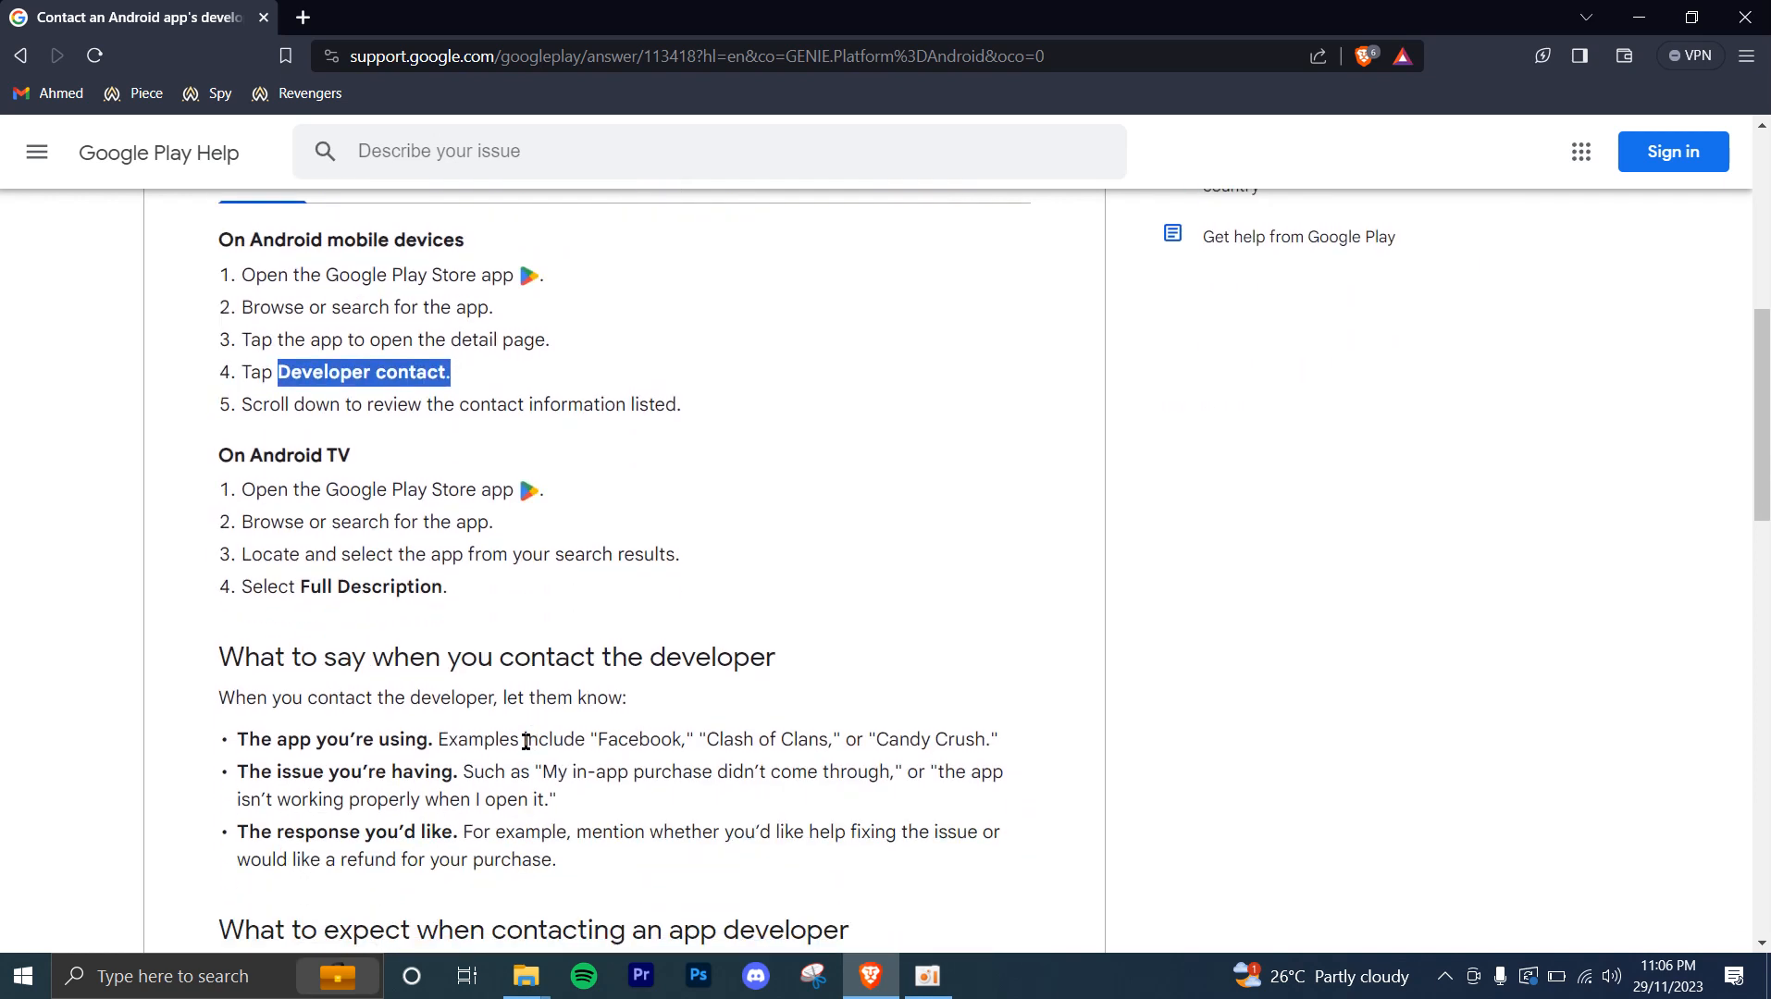
mouse_move(533, 731)
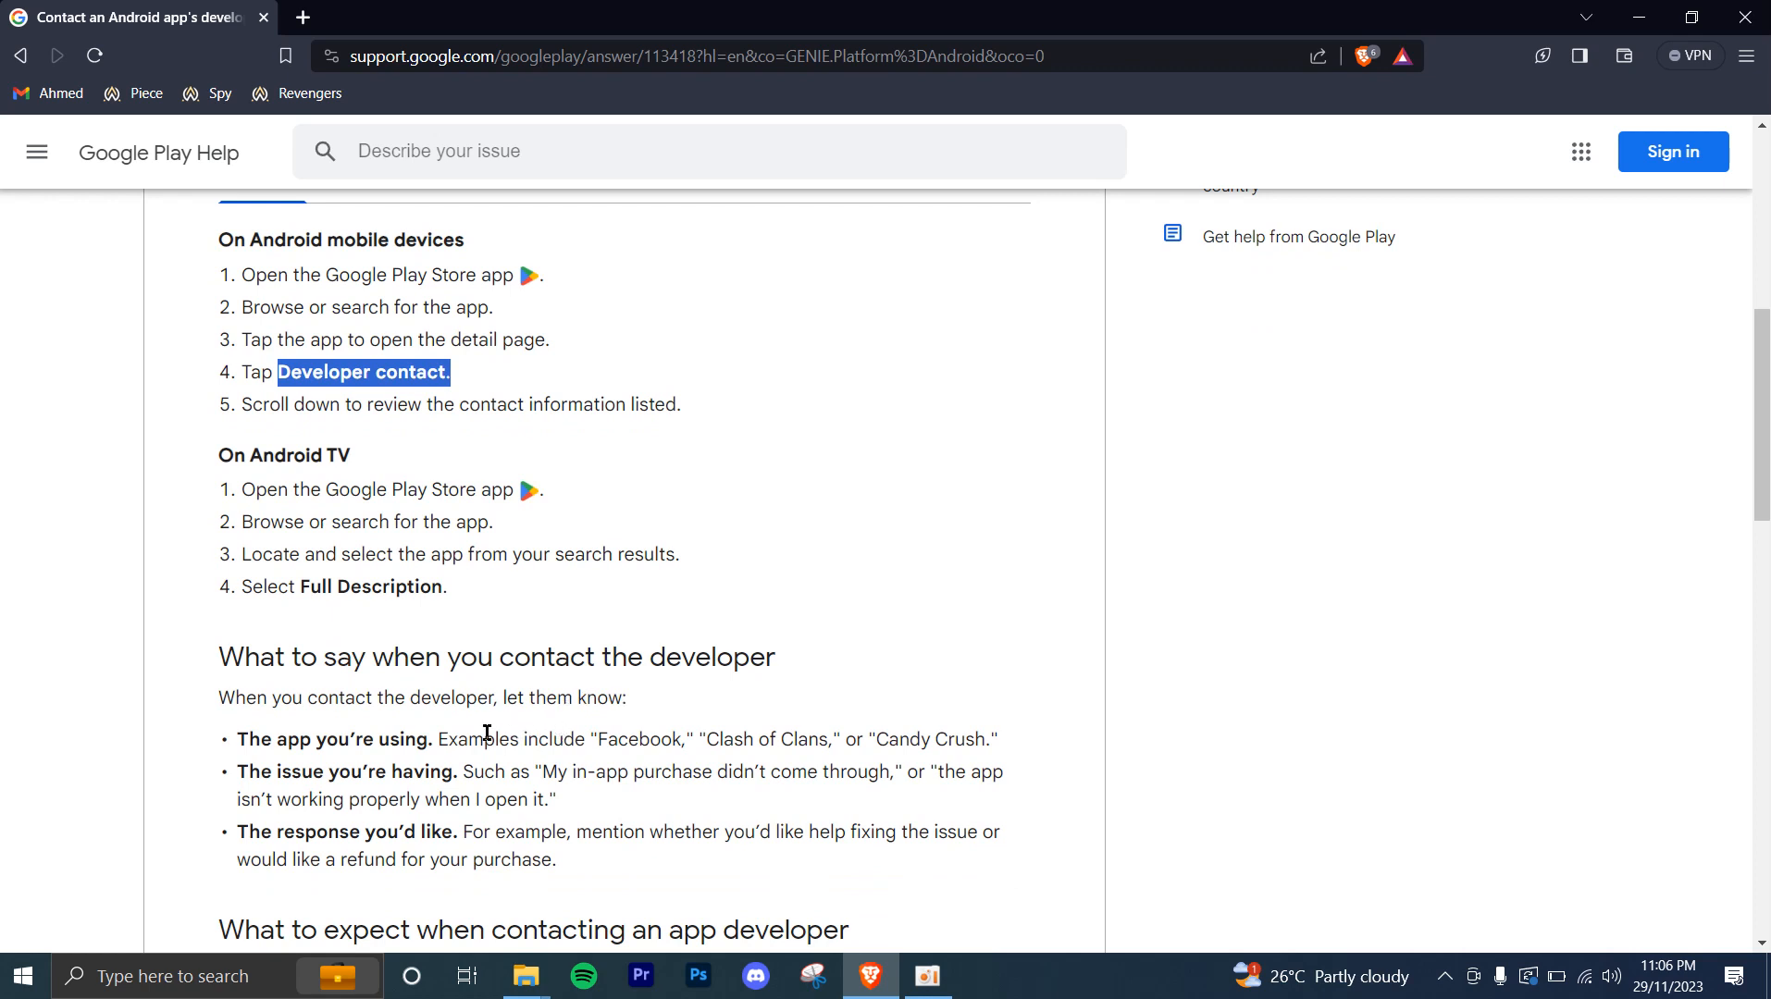
mouse_move(485, 731)
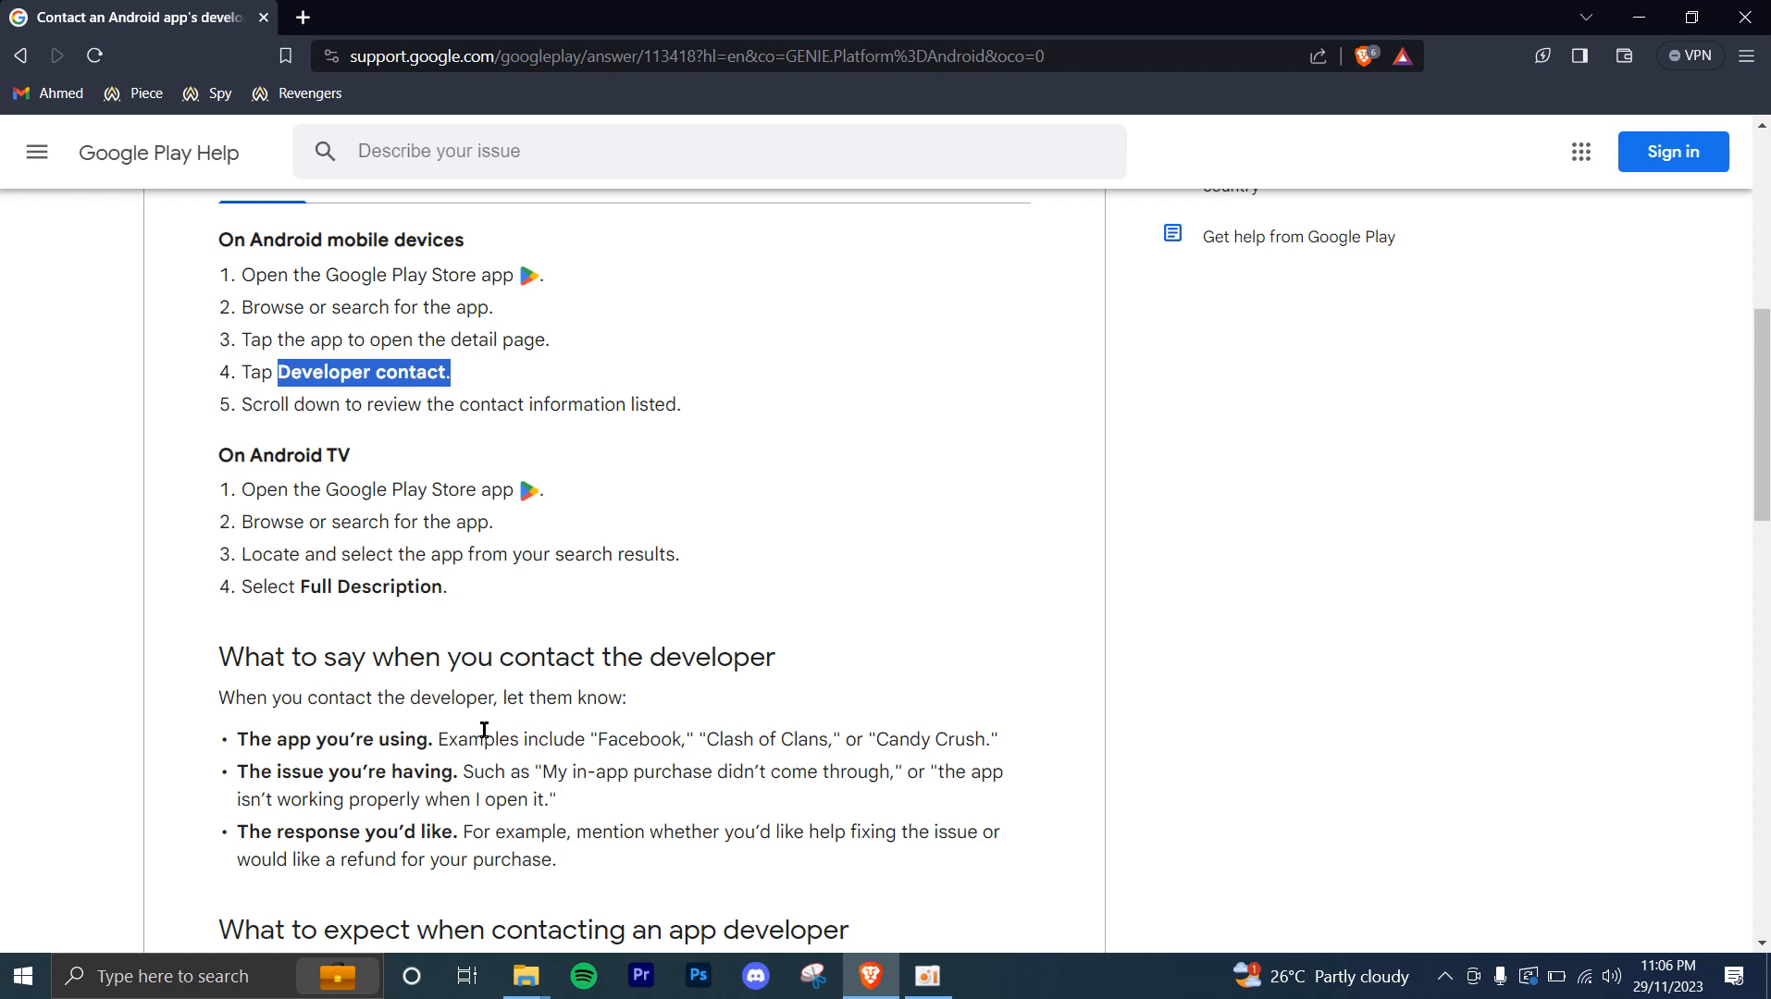
double_click(642, 738)
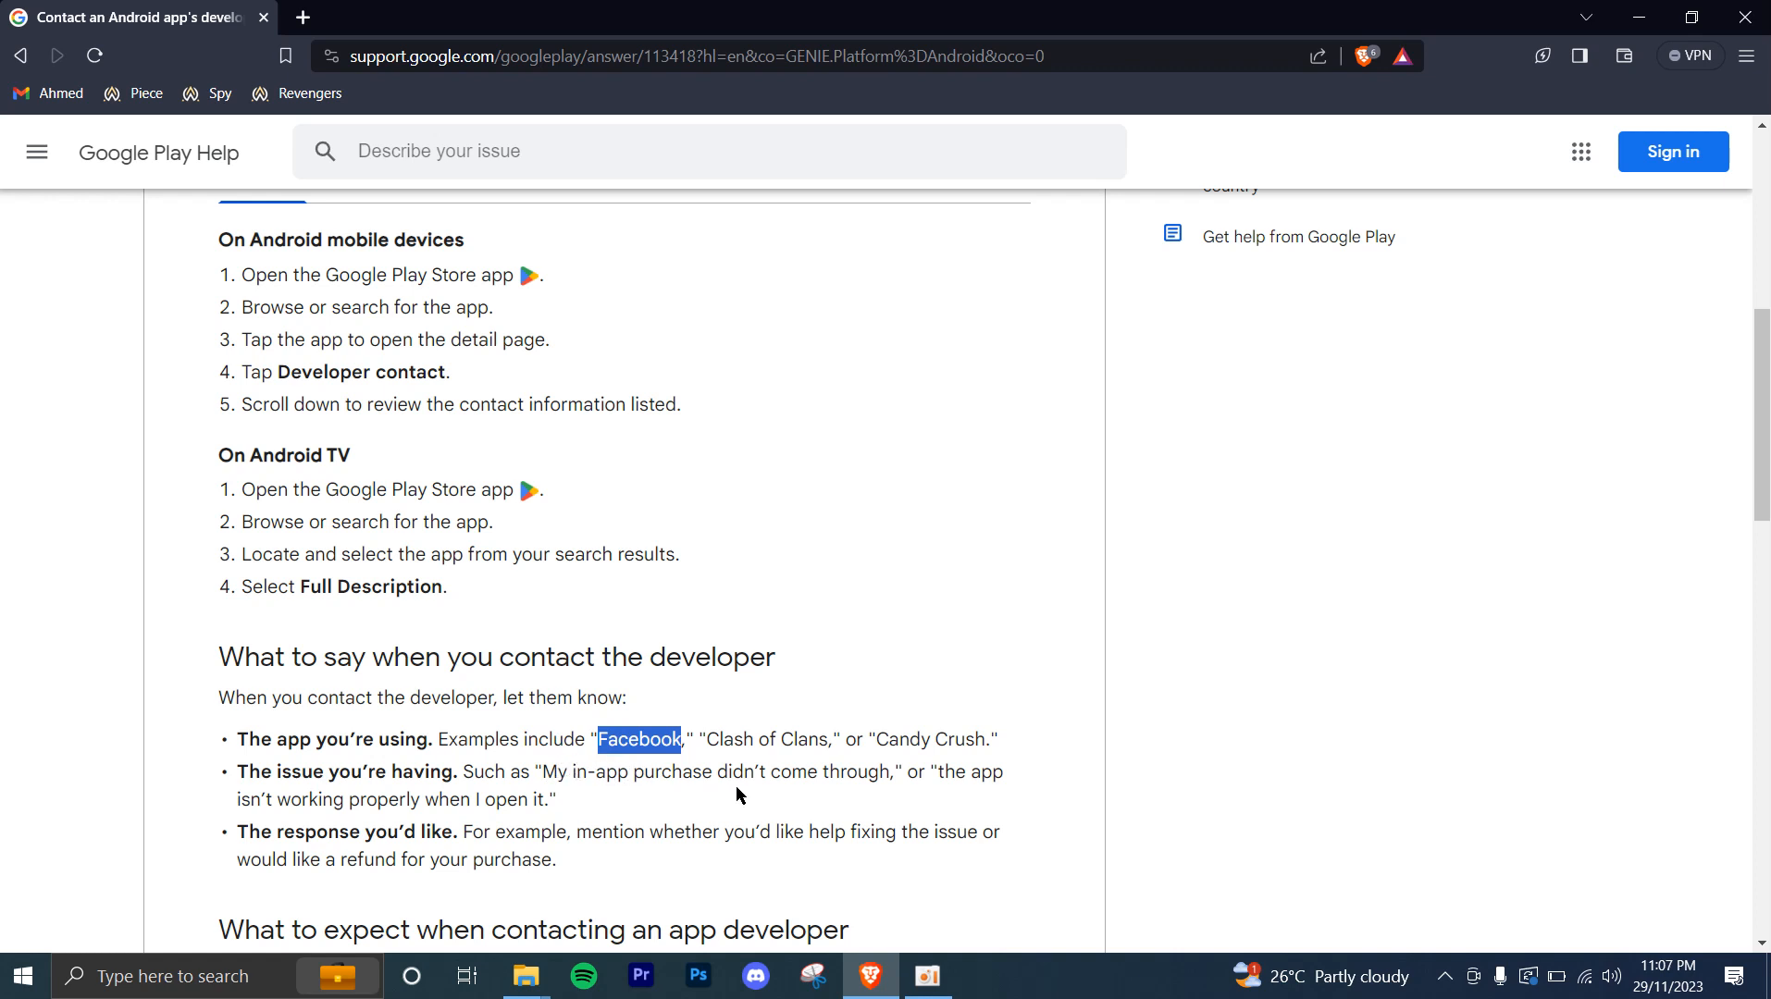
mouse_move(600, 811)
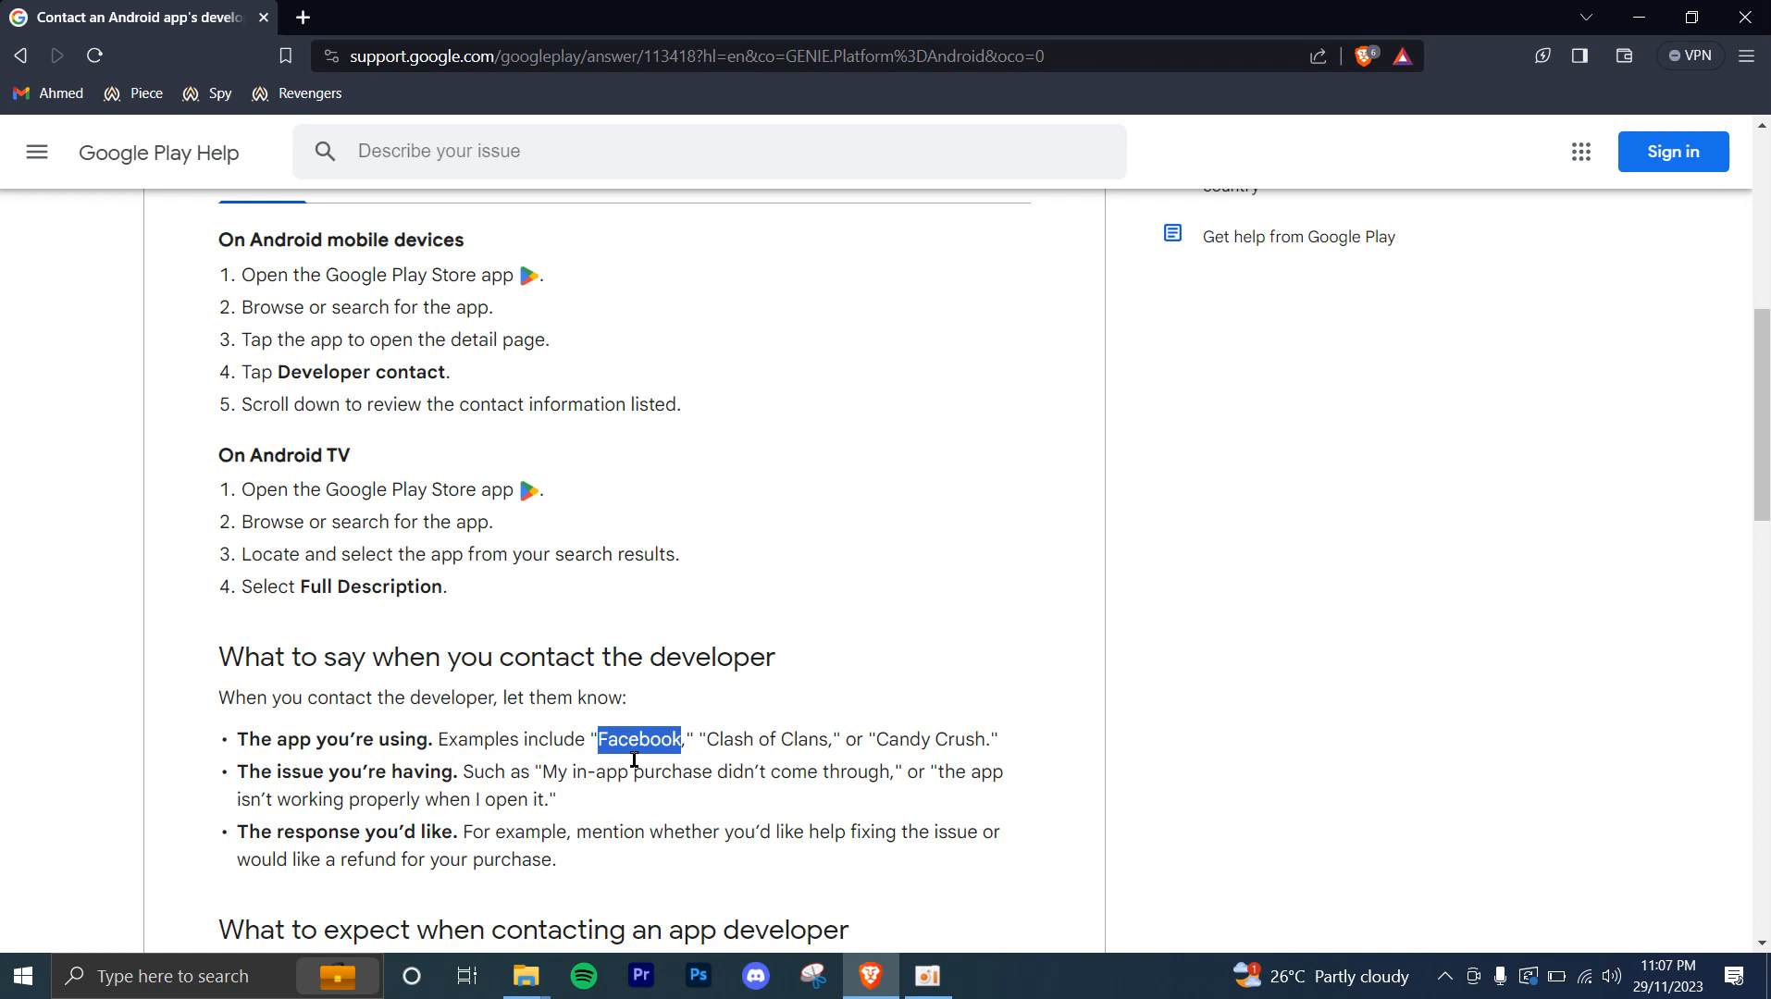
Step: Bring 'What to expect' into view and highlight 'response within three business days'
scroll(down, 3)
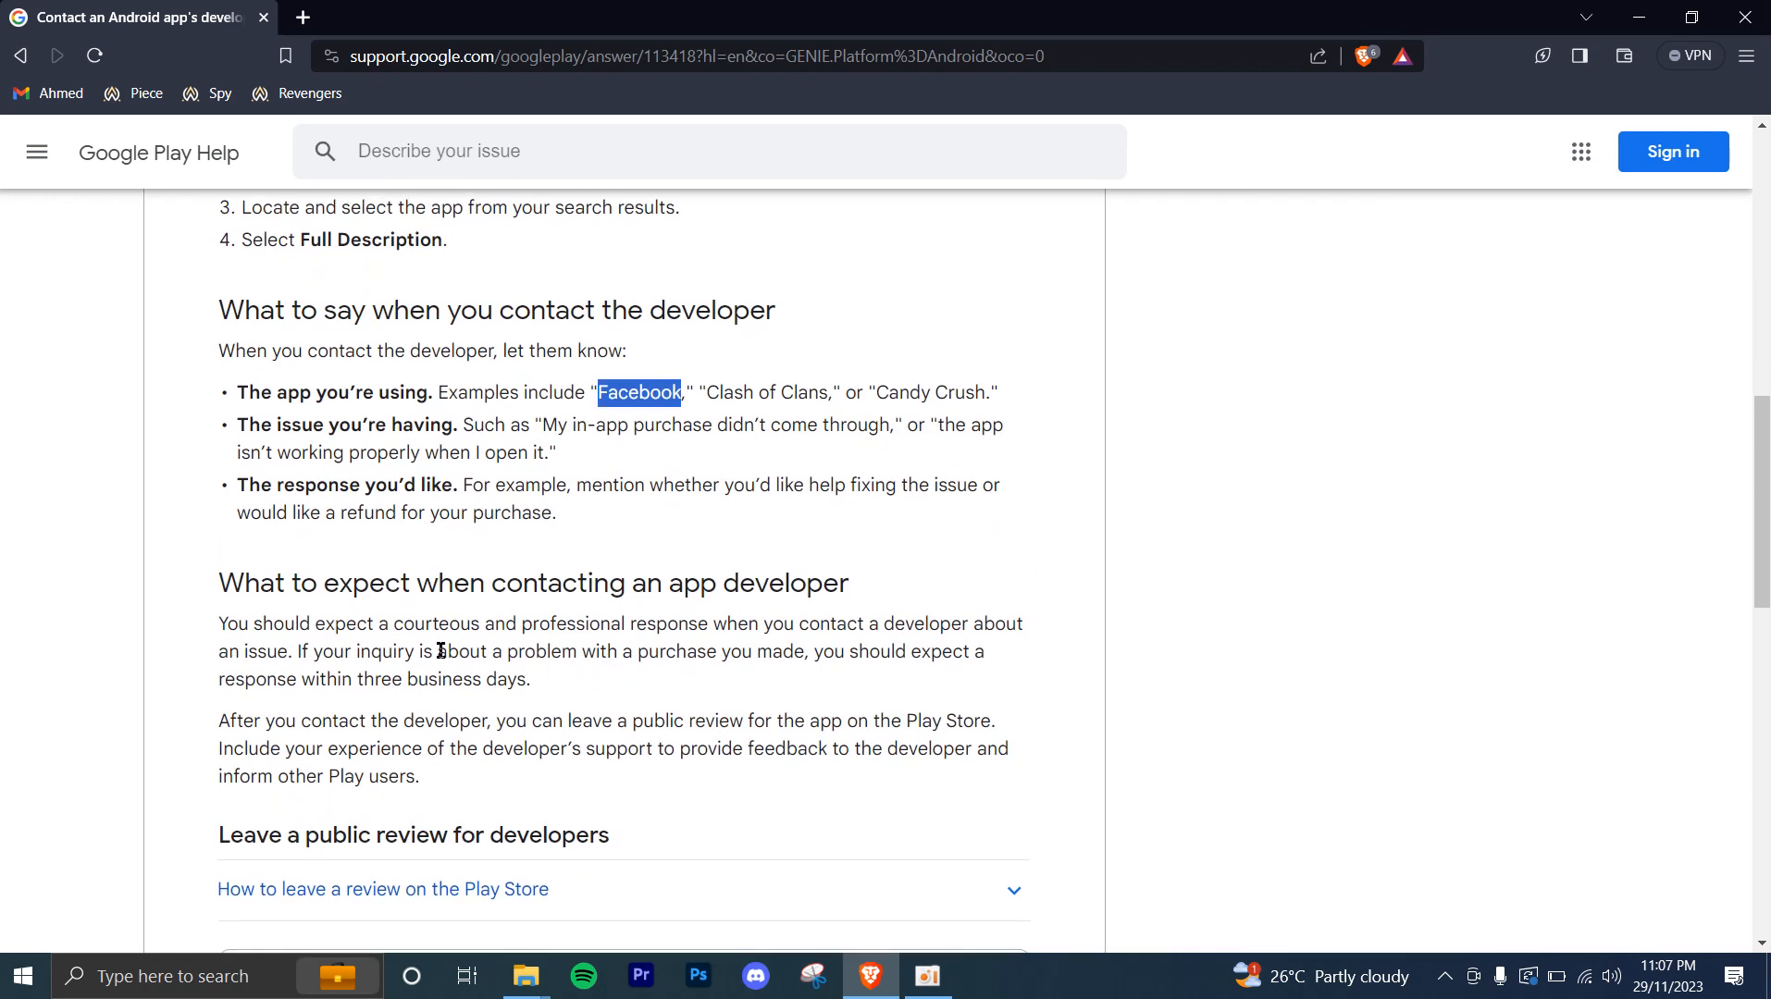
mouse_move(370, 644)
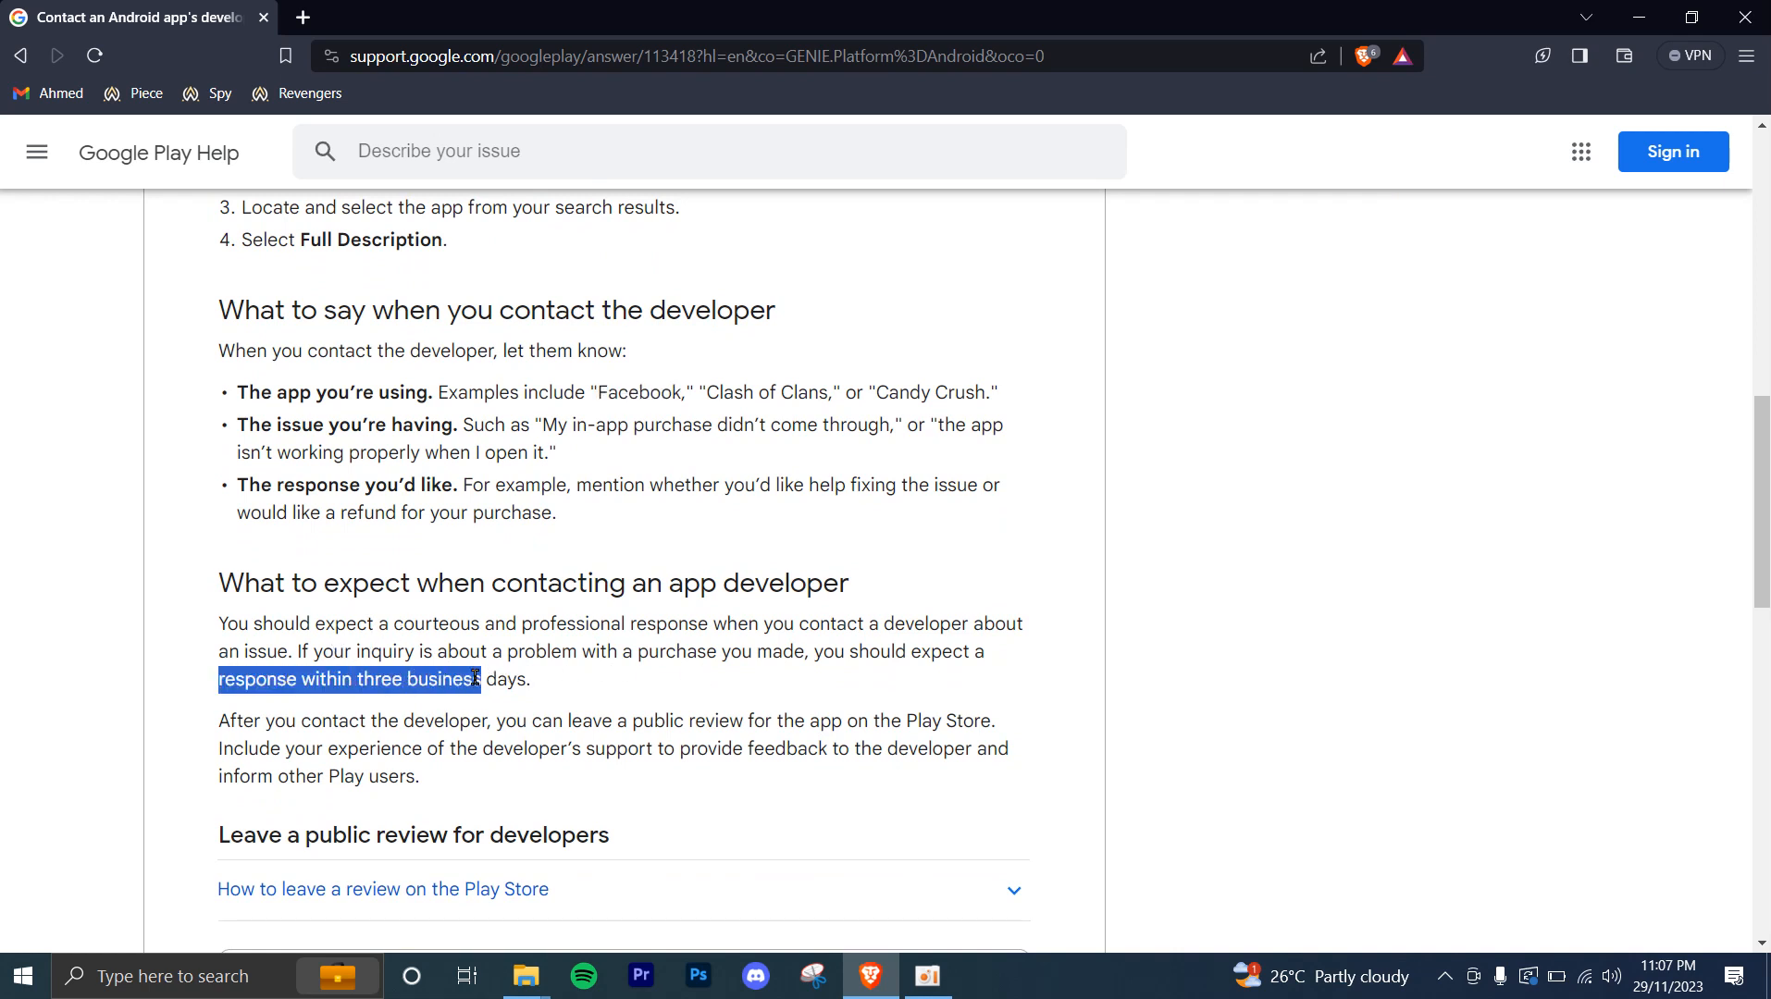
drag(478, 679, 525, 679)
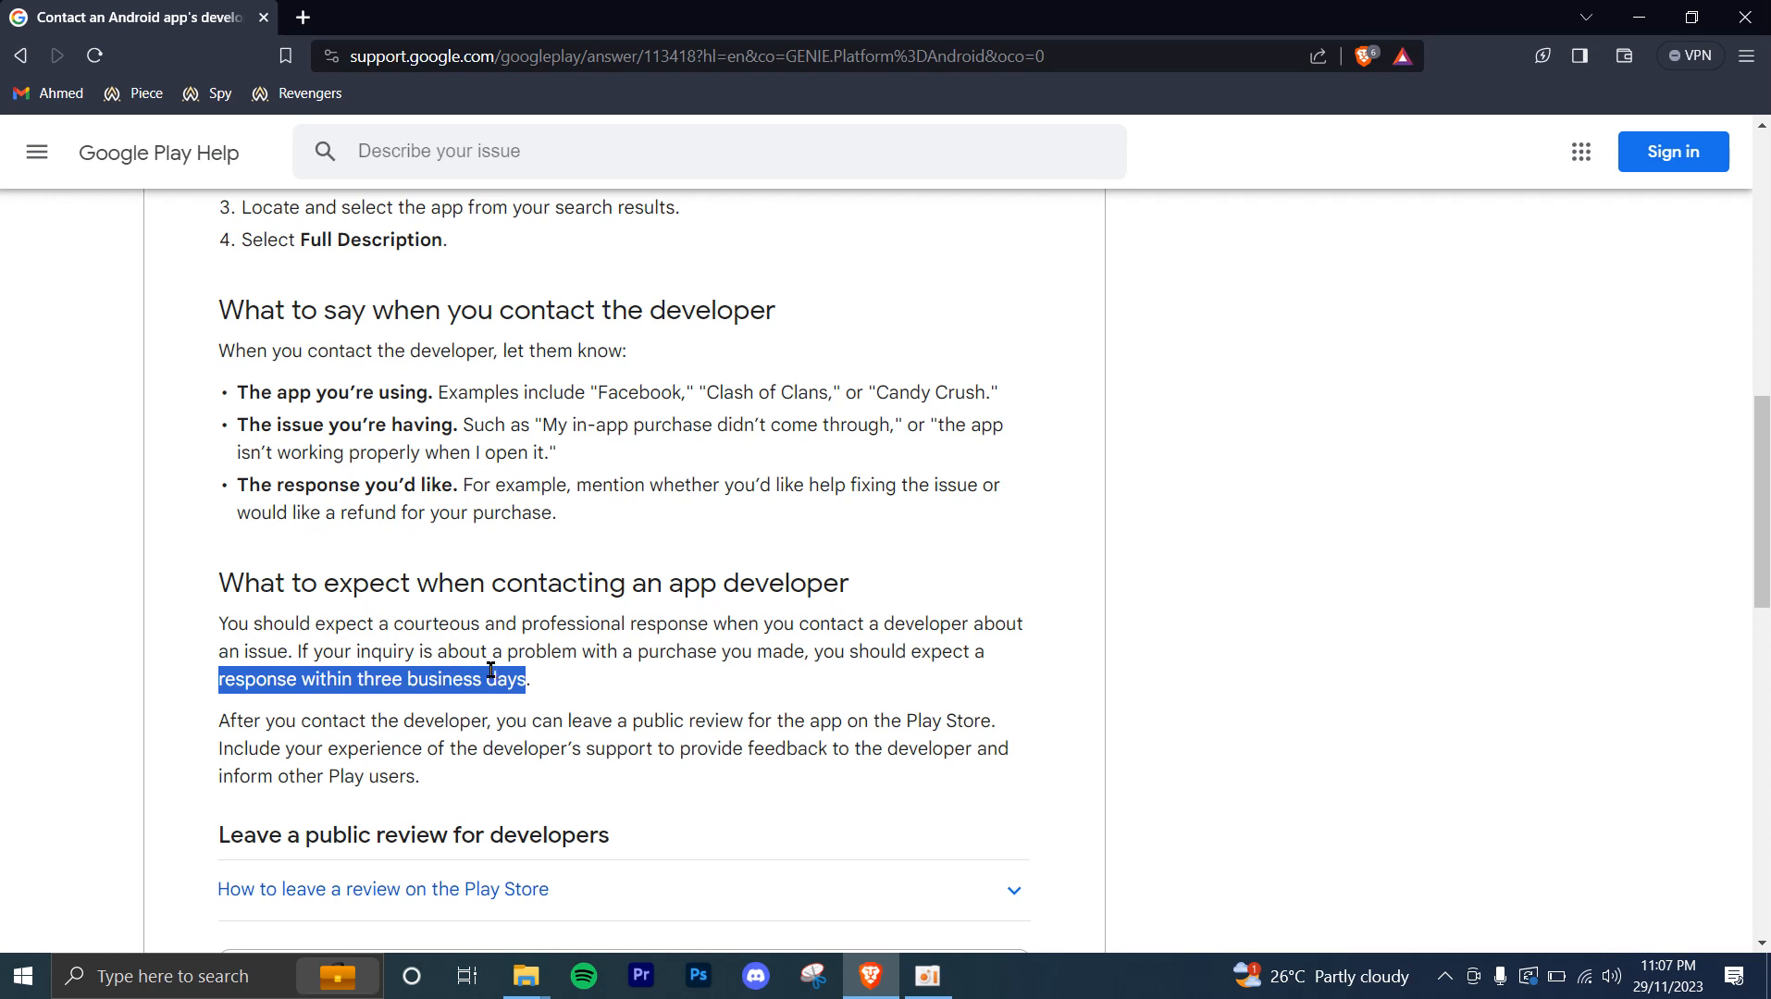
mouse_move(851, 694)
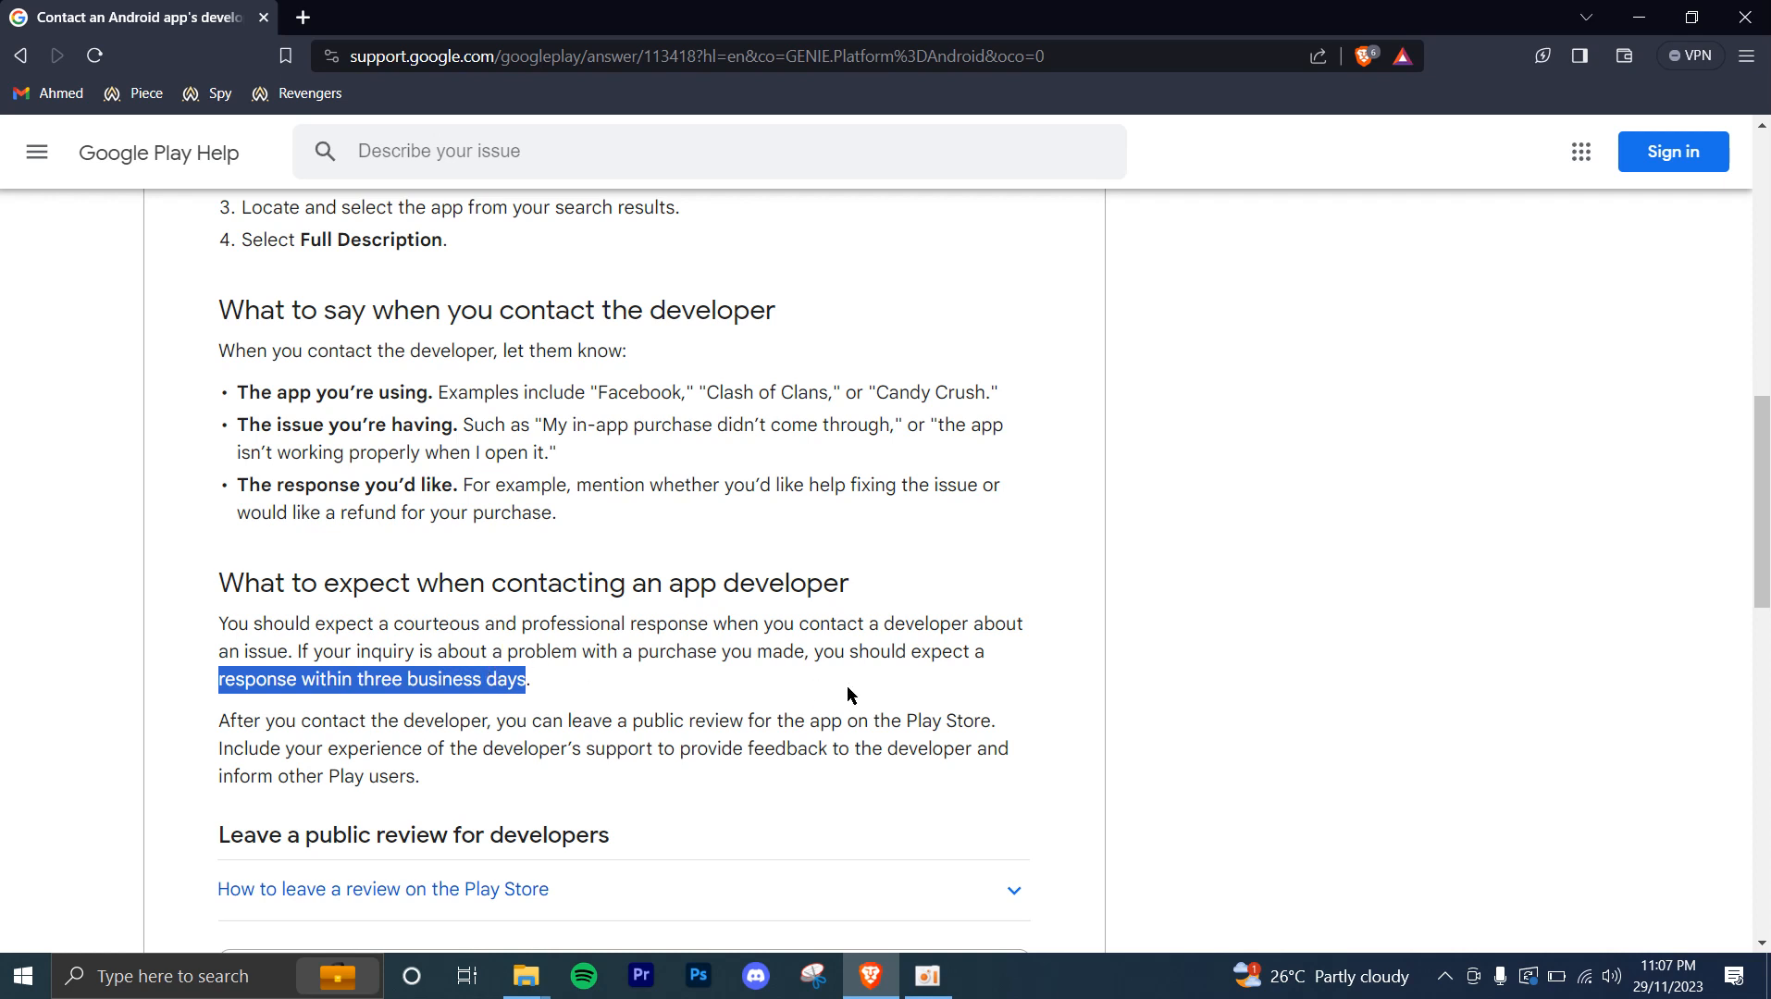
mouse_move(958, 585)
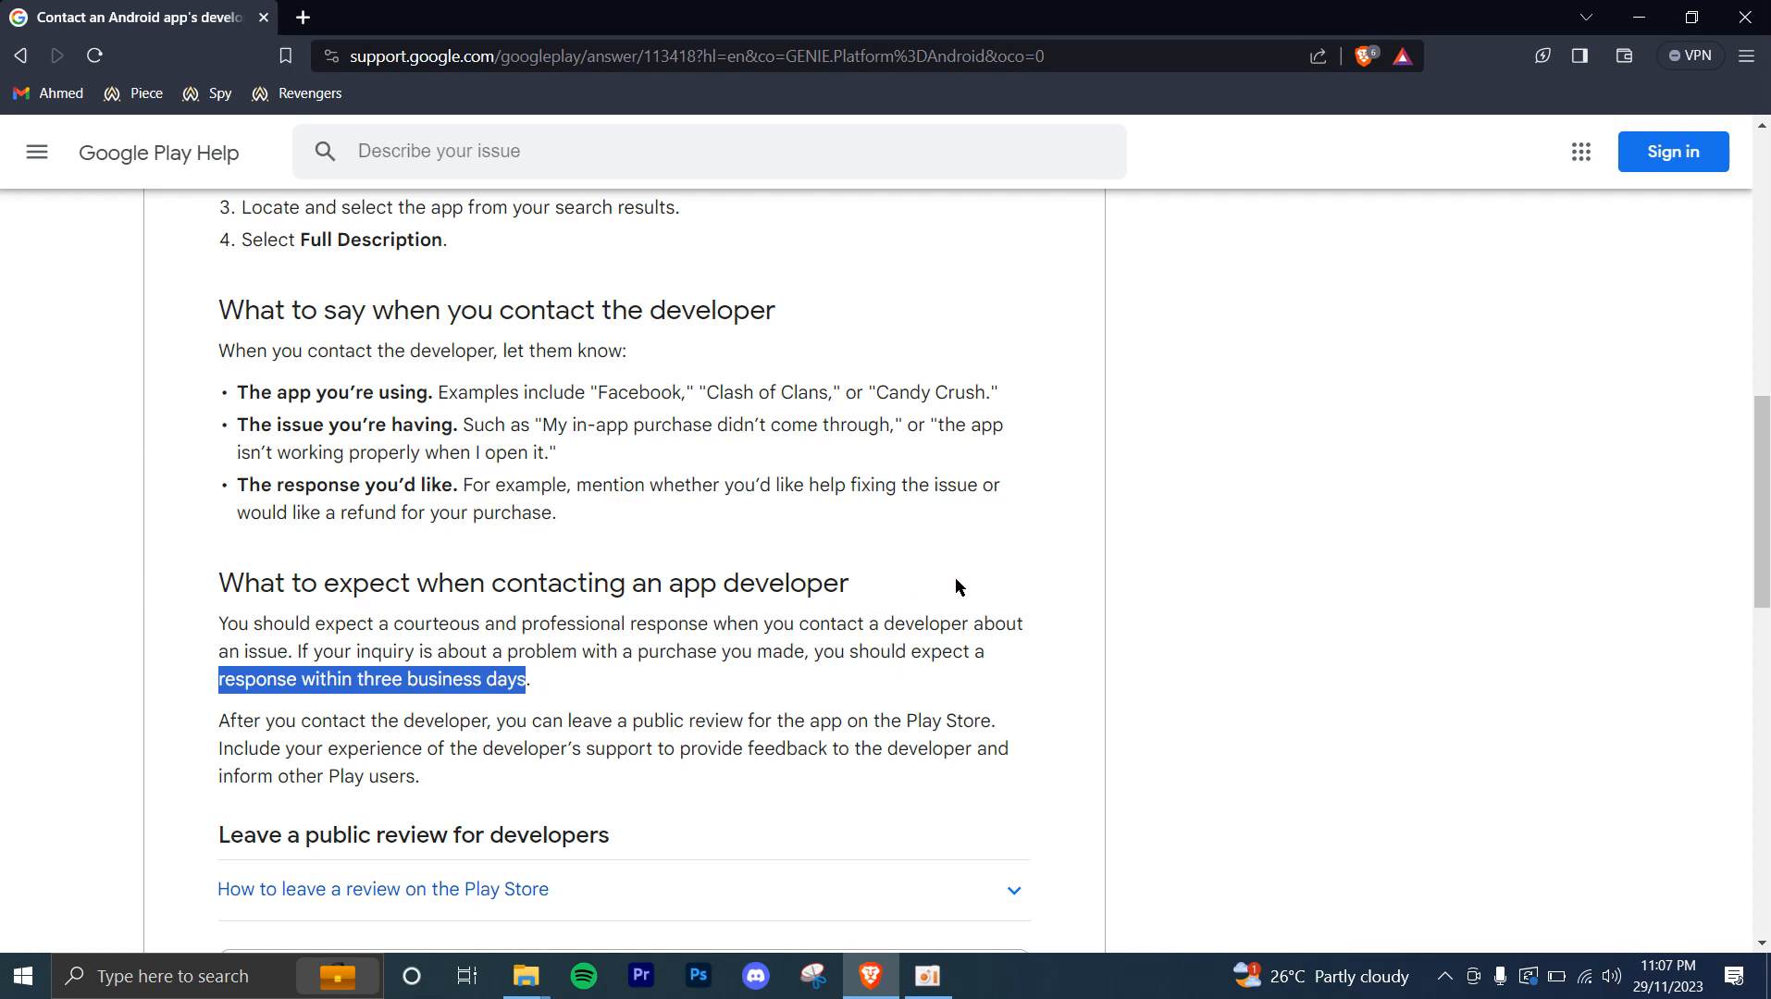